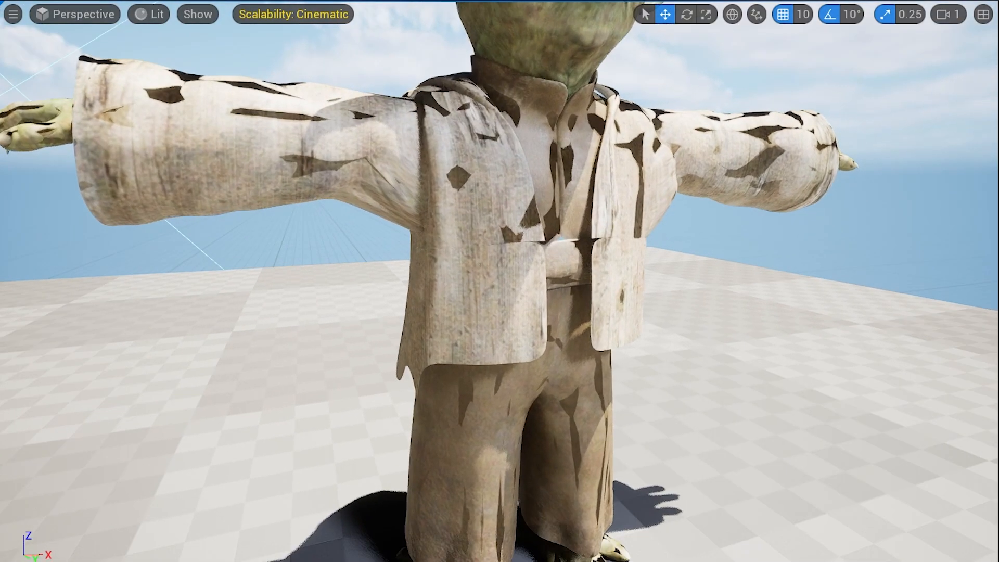
Step: Find 'raytra' in Project Settings and toggle Ray Traced Shadows off, then back on
{"action": "scroll", "scroll_direction": "down", "scroll_amount": 3}
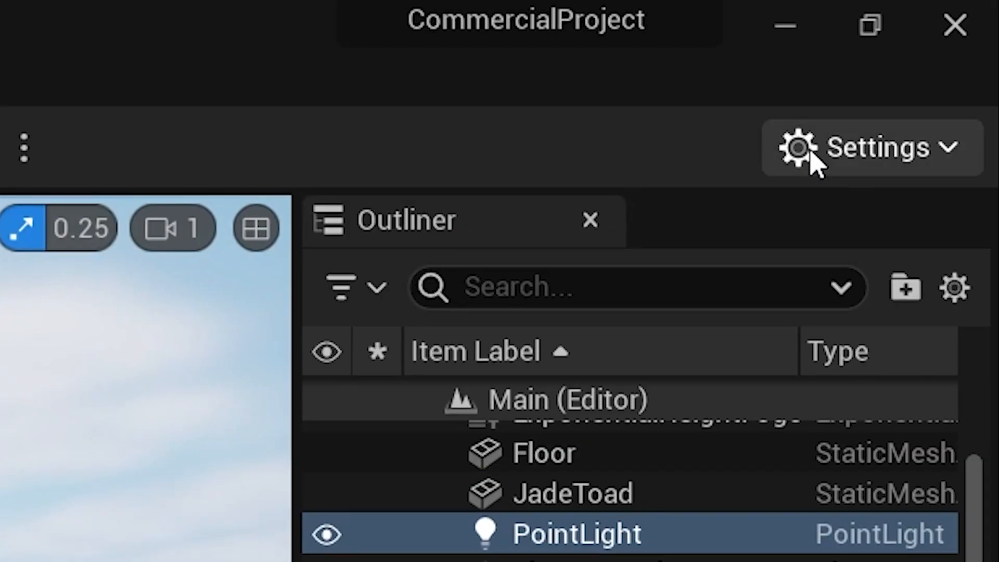
{"action": "left_click", "coordinate": [871, 146]}
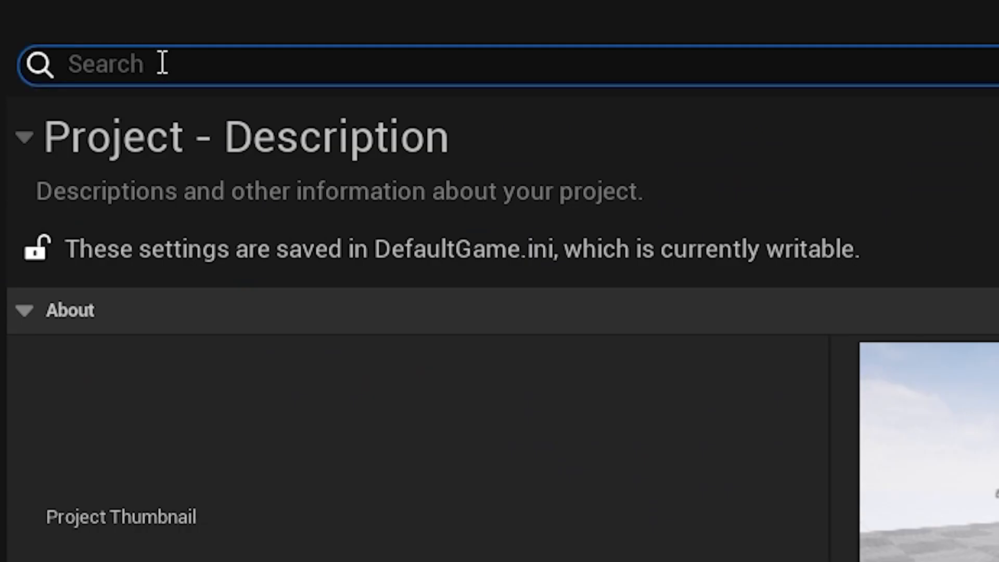
{"action": "type", "text": "raytra"}
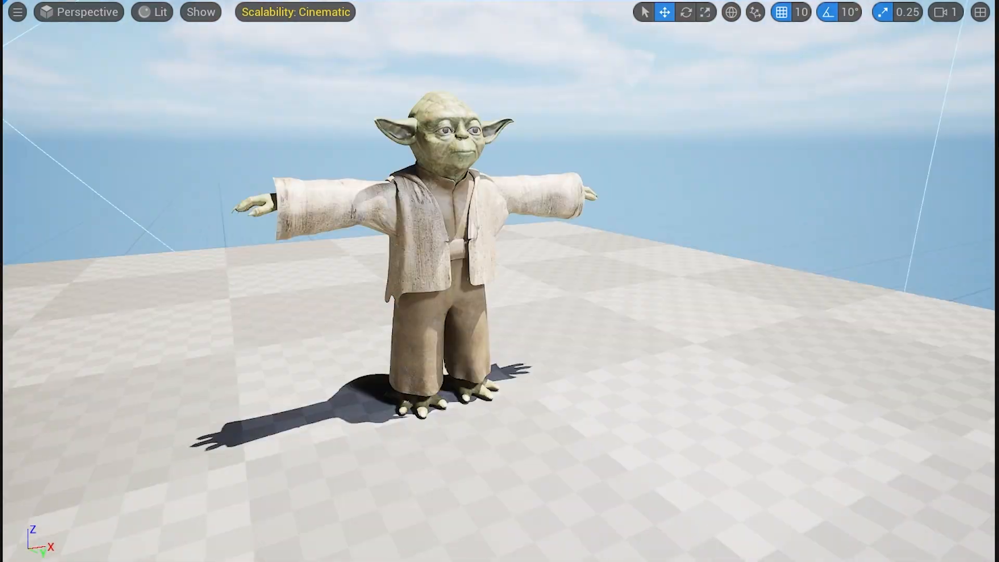
{"action": "left_click", "coordinate": [949, 233]}
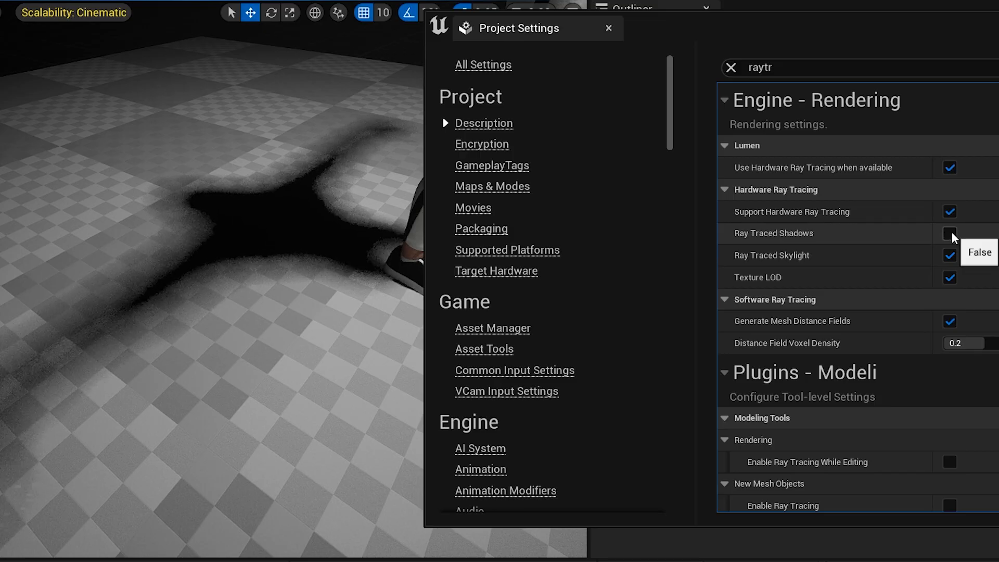
{"action": "left_click", "coordinate": [949, 233]}
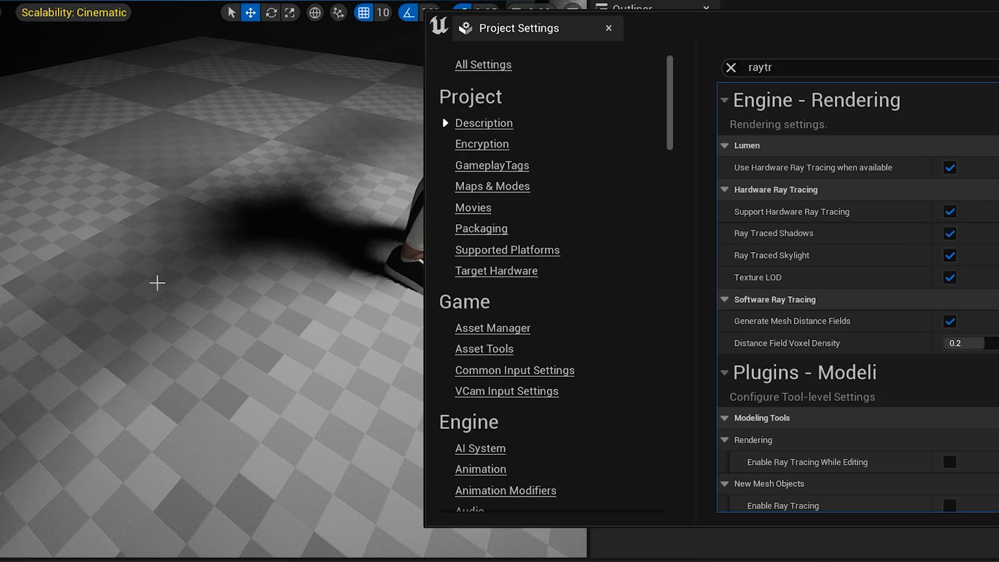
{"action": "left_click", "coordinate": [608, 28]}
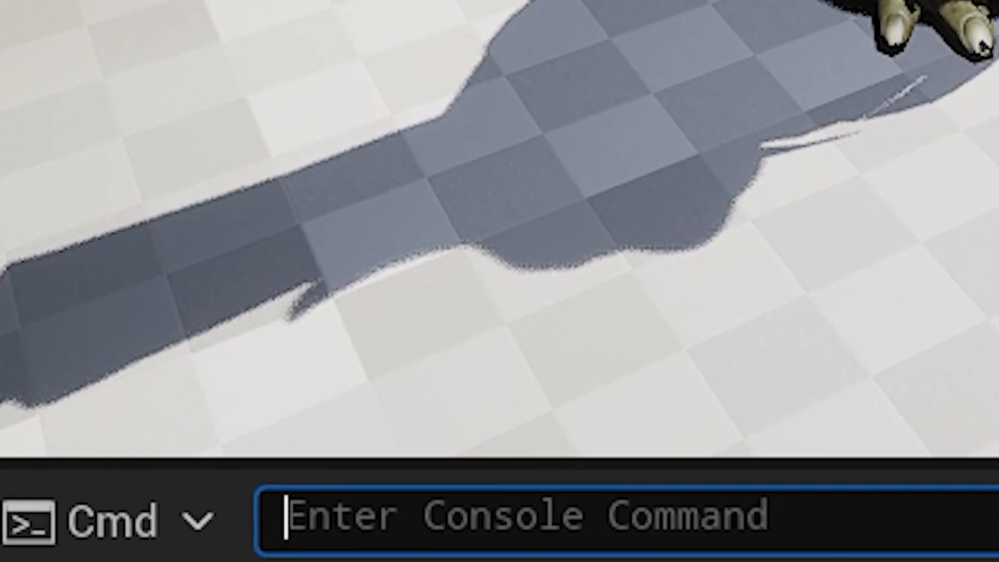
Step: Type 'r.Raytracing.' in the console to list ray tracing variables, then 'Nanite.Mo'
{"action": "type", "text": "r.Raytracing."}
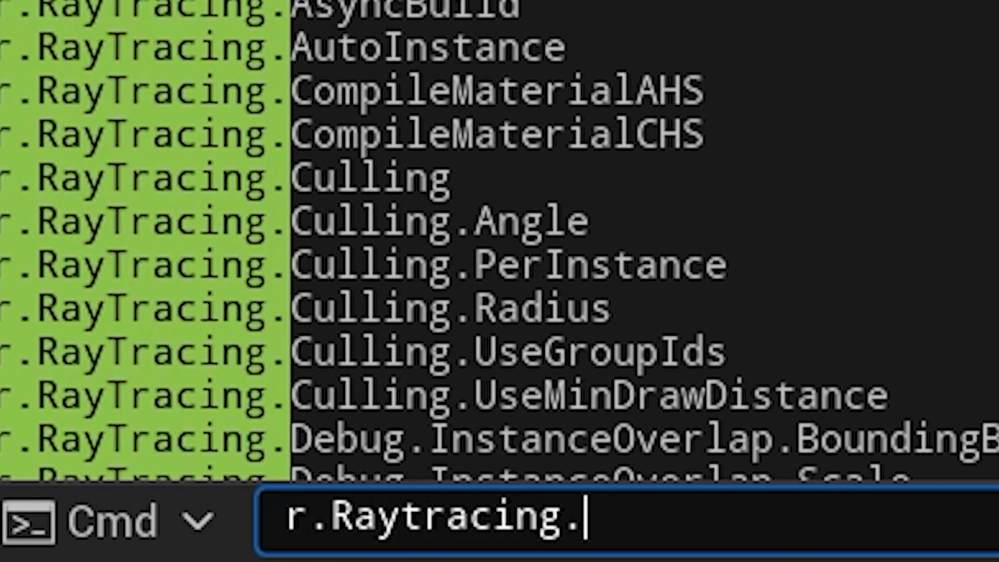
{"action": "type", "text": "Nanite.Mo"}
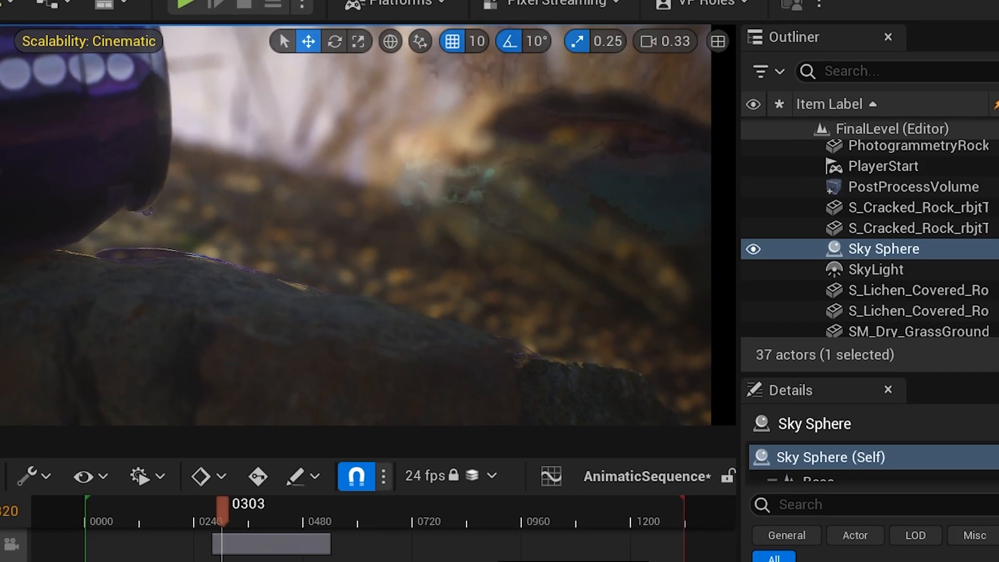
Step: Search Project Settings for 'anti' and expand the Anti-Aliasing Method dropdown
{"action": "left_click", "coordinate": [939, 21]}
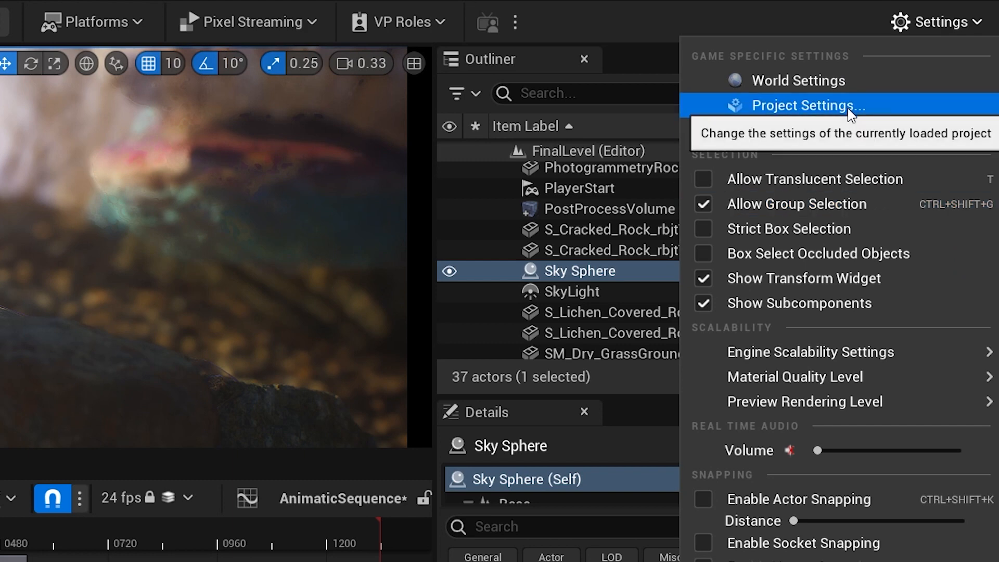
{"action": "left_click", "coordinate": [805, 105]}
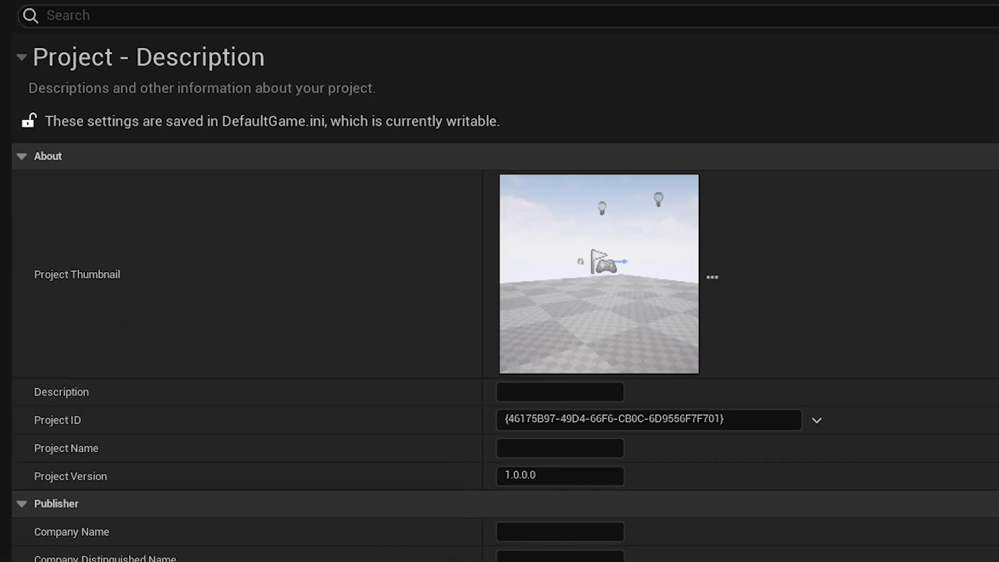
{"action": "type", "text": "anti al"}
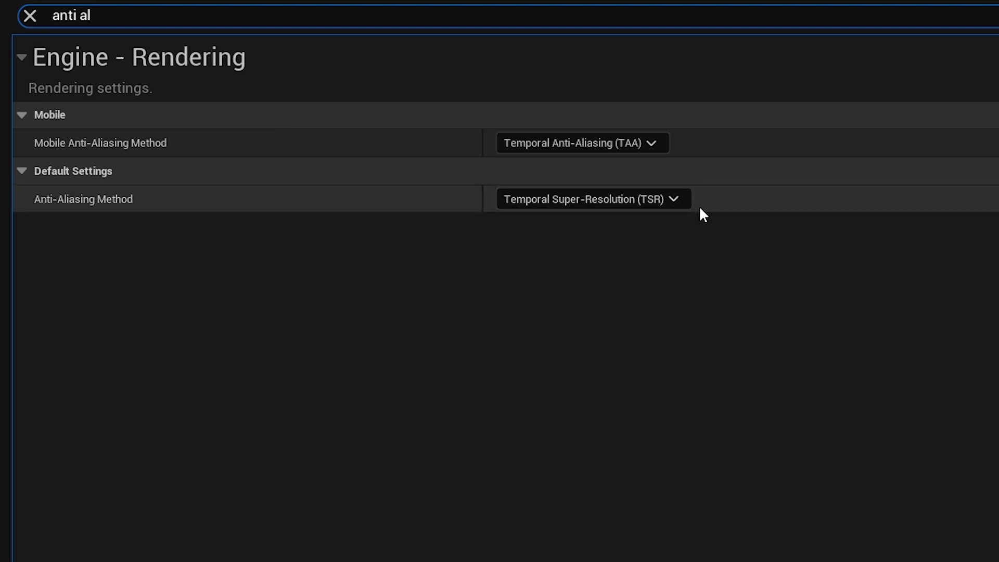
{"action": "left_click", "coordinate": [593, 198]}
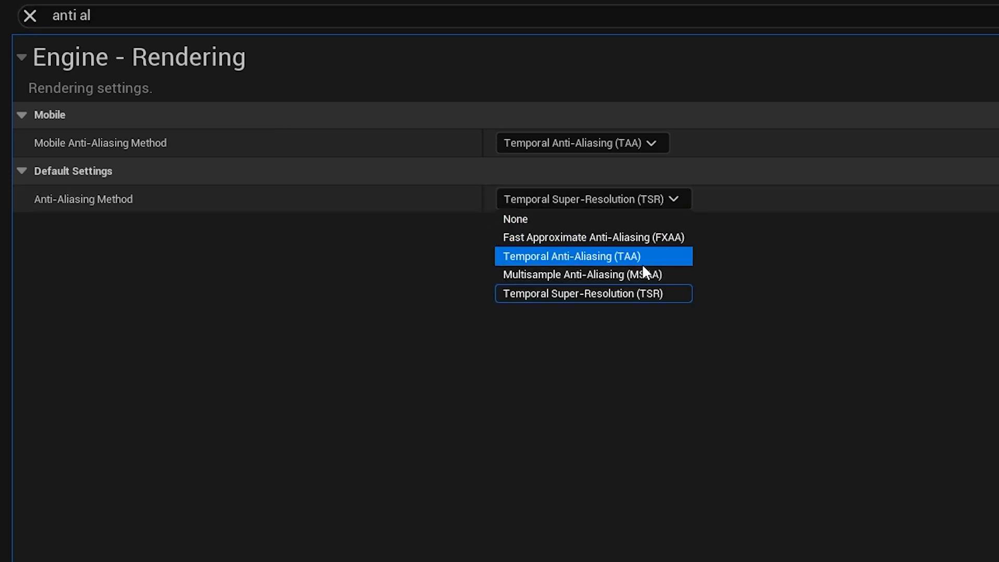
{"action": "mouse_move", "coordinate": [653, 262]}
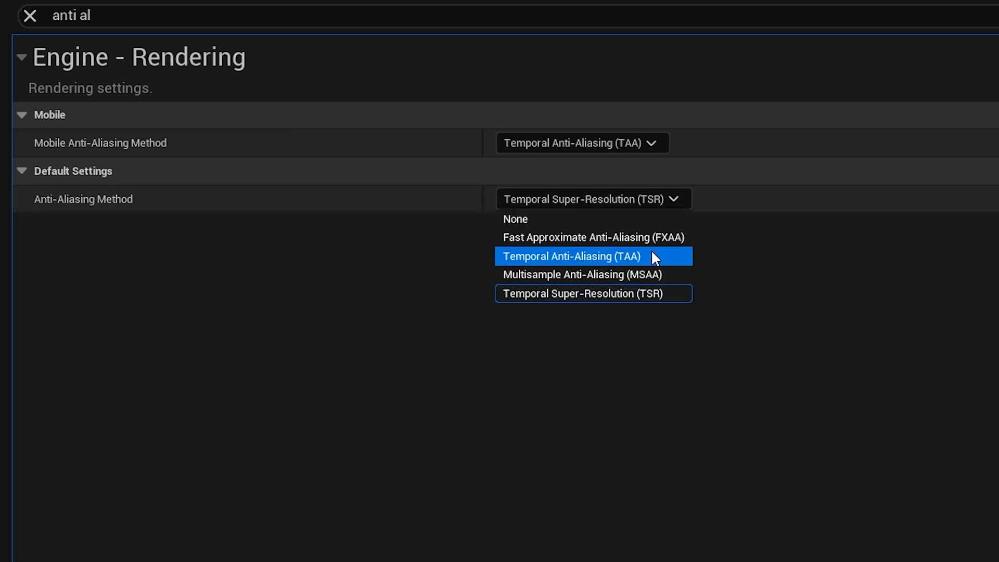
{"action": "mouse_move", "coordinate": [585, 269]}
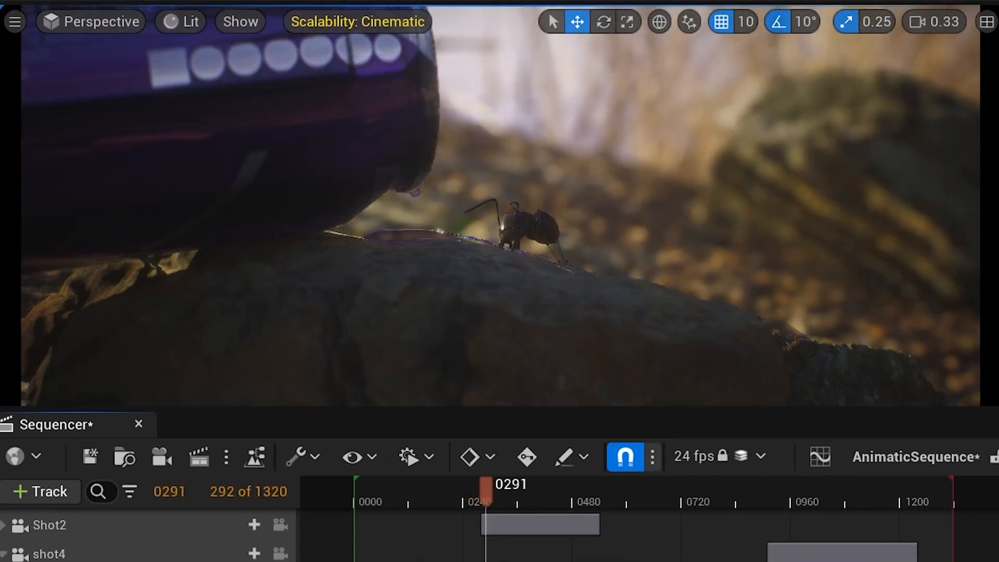
Step: Scrub the animatic from frame 291 past 499 to the chameleon shot and beyond
{"action": "left_click_drag", "start_coordinate": [494, 485], "coordinate": [516, 485]}
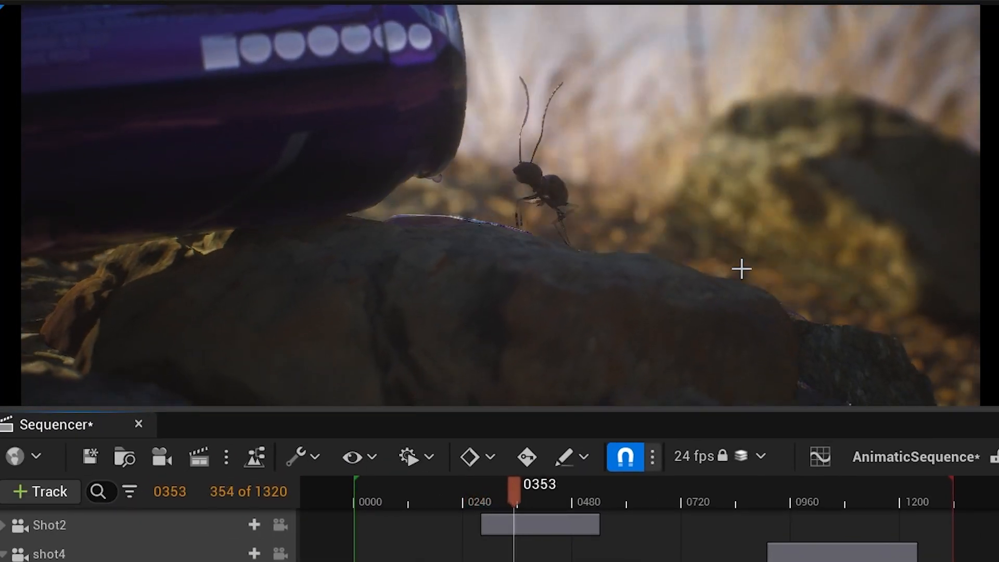
{"action": "left_click_drag", "start_coordinate": [514, 485], "coordinate": [548, 484]}
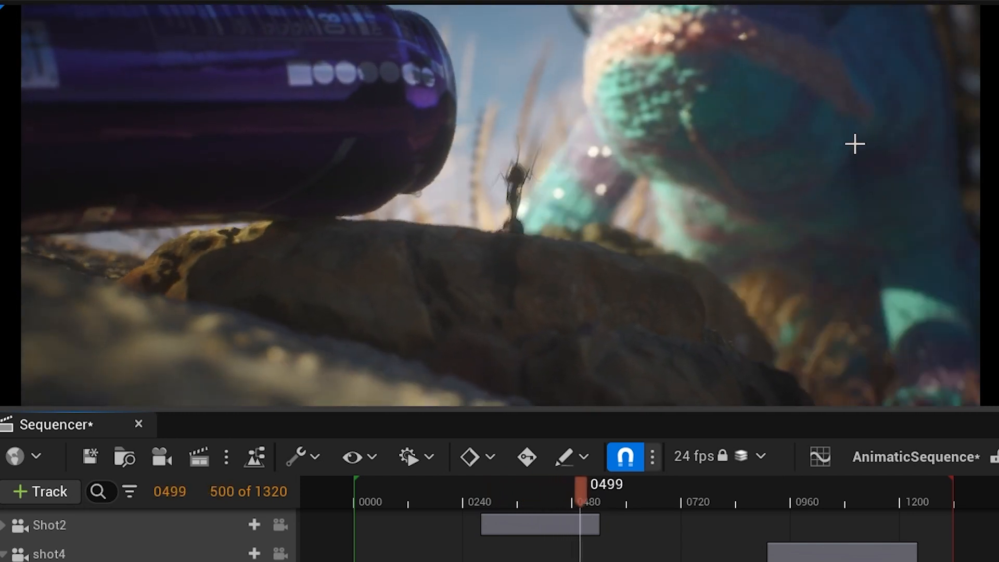
{"action": "left_click_drag", "start_coordinate": [581, 484], "coordinate": [615, 484]}
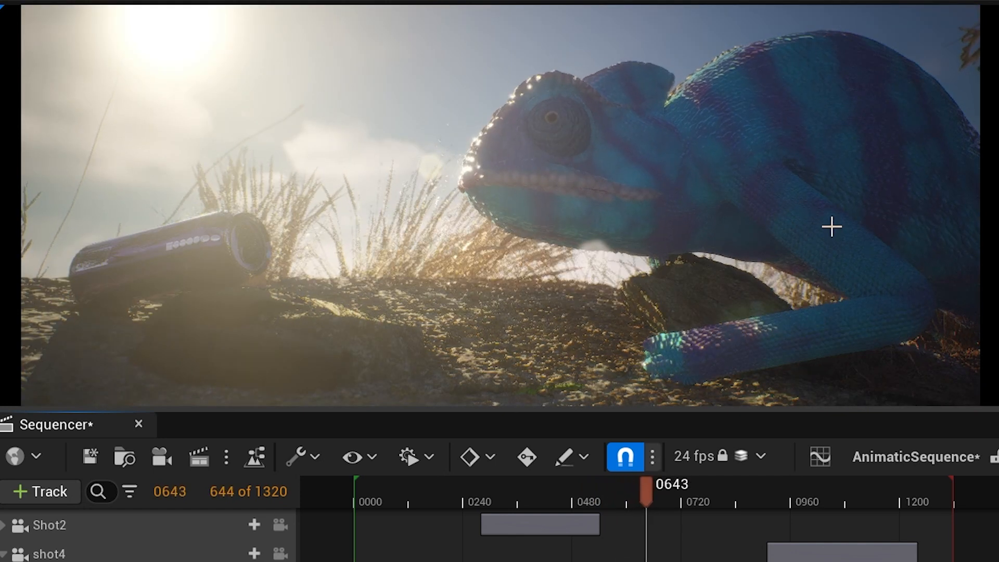
{"action": "left_click_drag", "start_coordinate": [644, 485], "coordinate": [680, 484]}
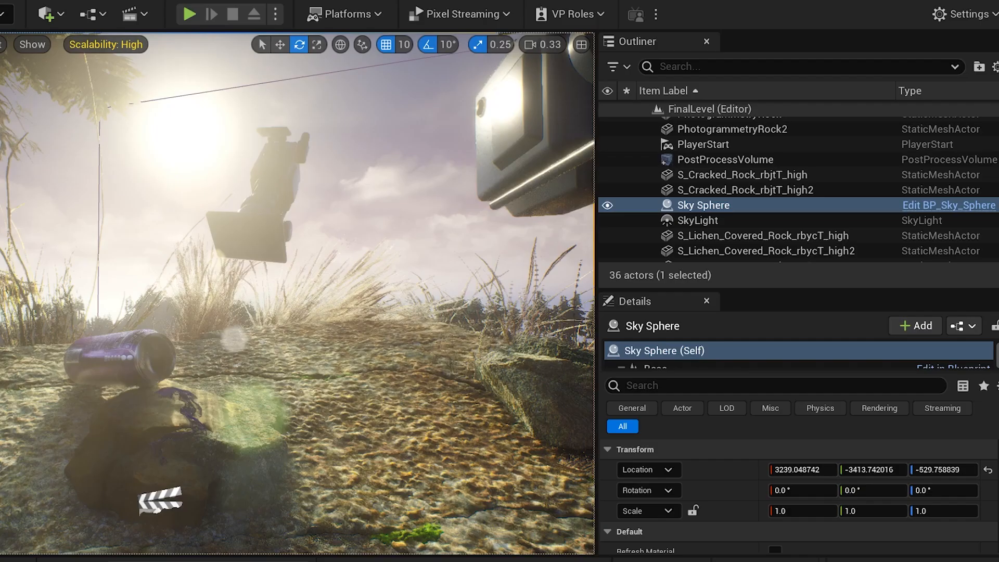
Step: Set Engine Scalability to Cinematic and close the scalability panel
{"action": "left_click", "coordinate": [964, 14]}
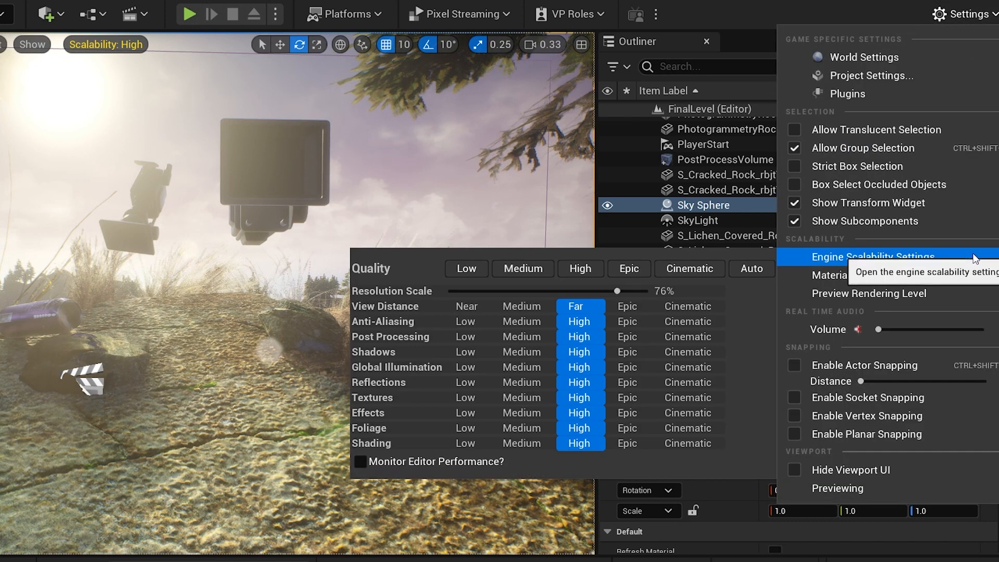
{"action": "mouse_move", "coordinate": [566, 405]}
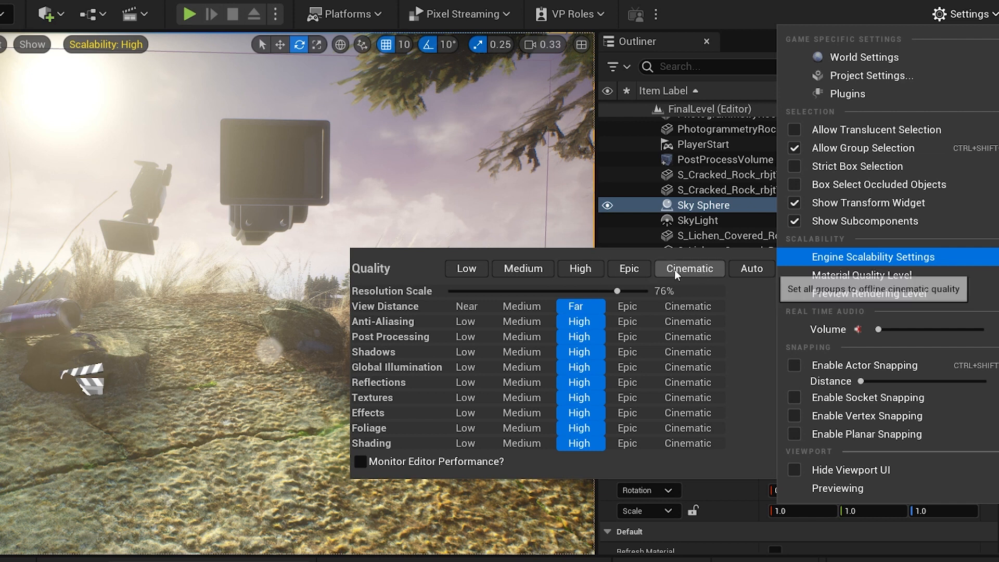
{"action": "left_click", "coordinate": [689, 268]}
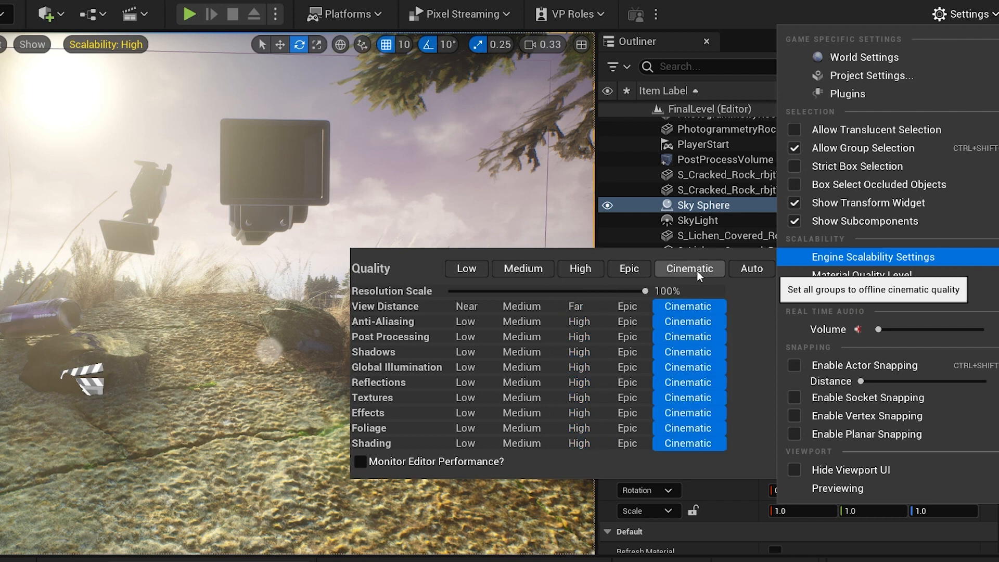
{"action": "left_click", "coordinate": [690, 268]}
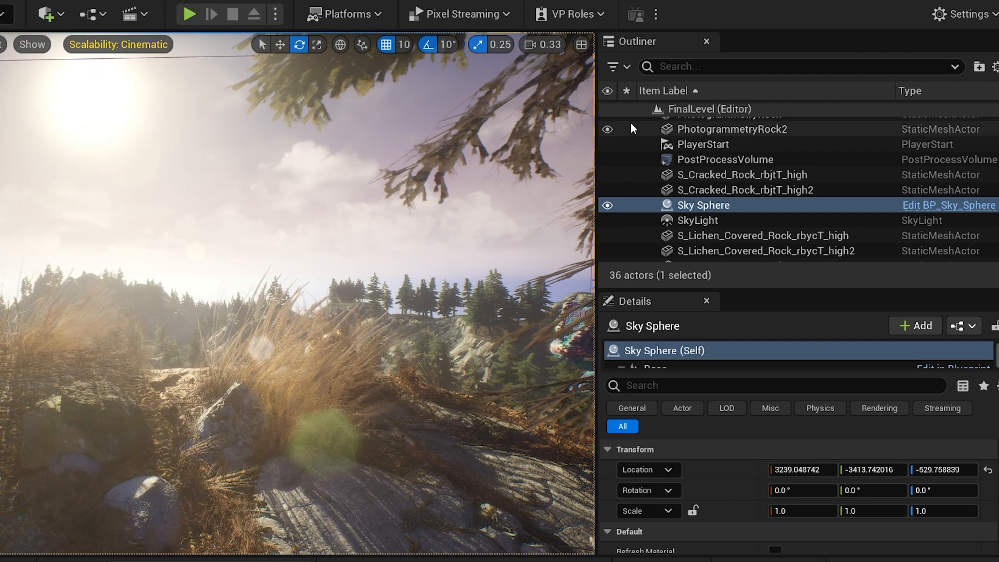
Step: Show the Material Quality Level preview devices from the Settings menu
{"action": "left_click", "coordinate": [967, 14]}
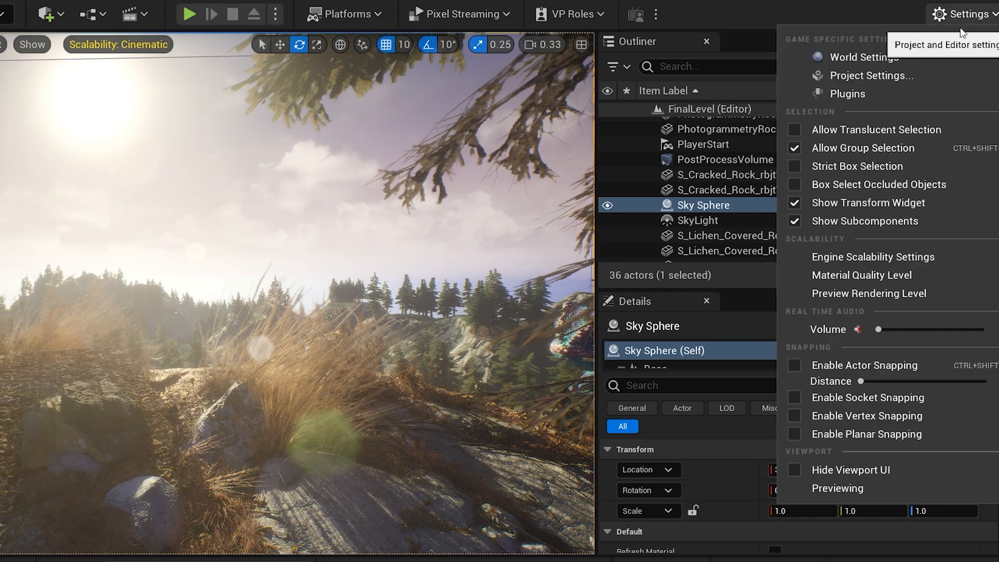
{"action": "mouse_move", "coordinate": [875, 282]}
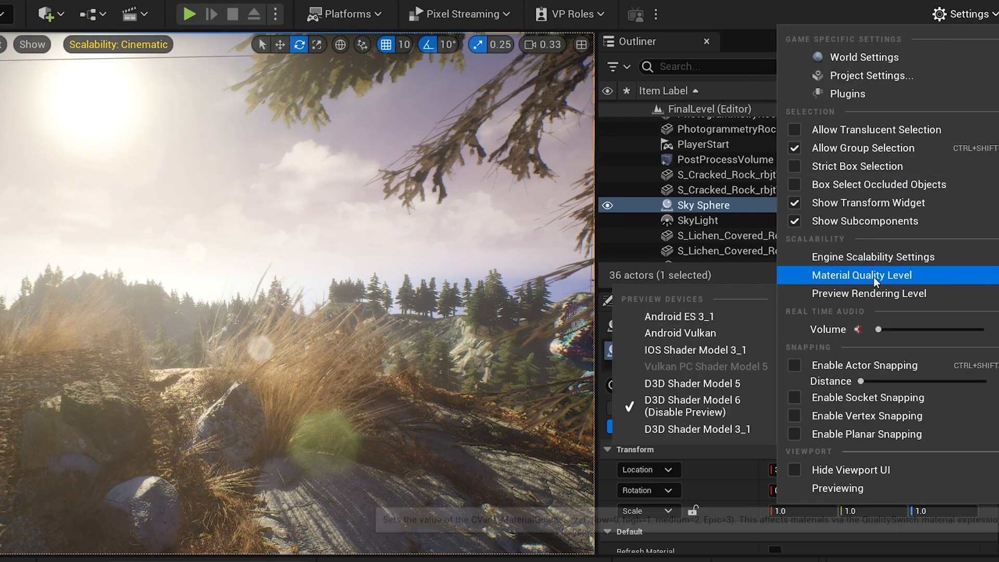
{"action": "left_click", "coordinate": [863, 276]}
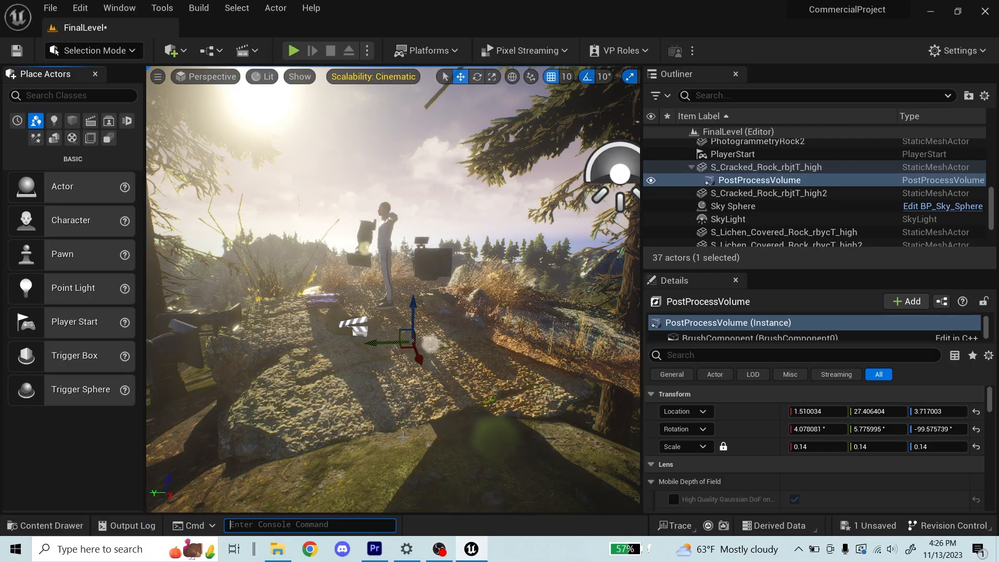
Step: Select the second post process volume and tick Infinite Extent (Unbound)
{"action": "type", "text": "post"}
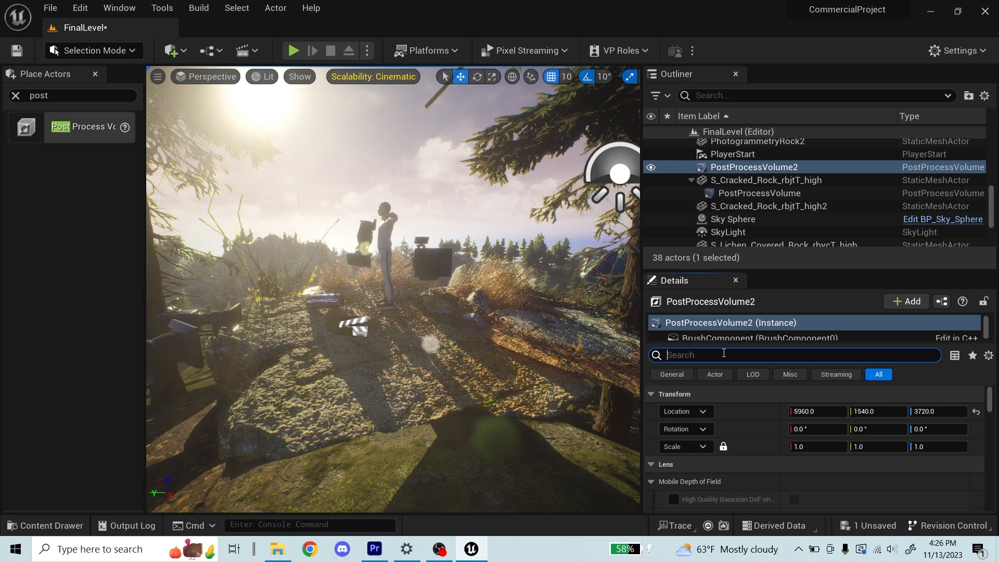
{"action": "type", "text": "infinite"}
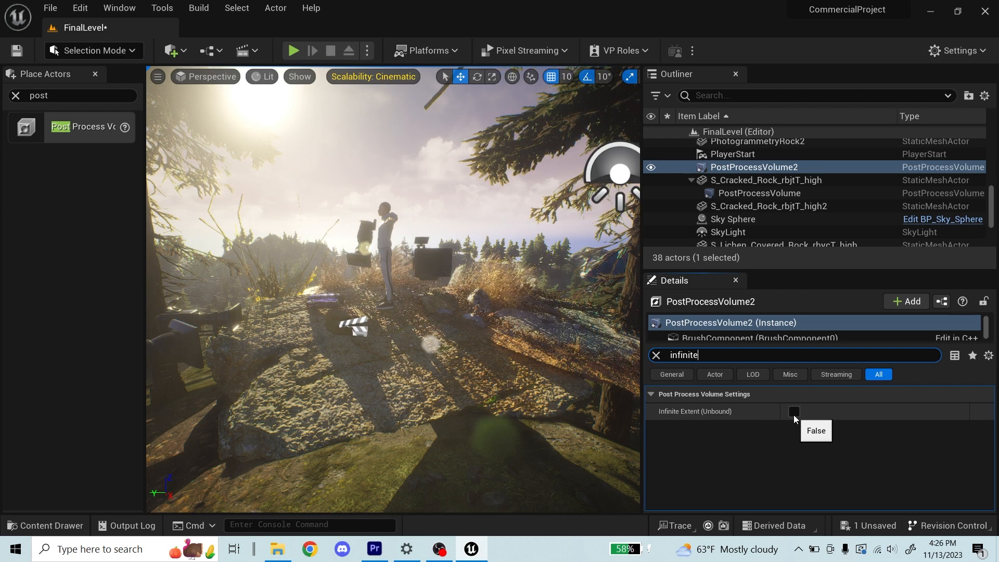
{"action": "left_click", "coordinate": [794, 412]}
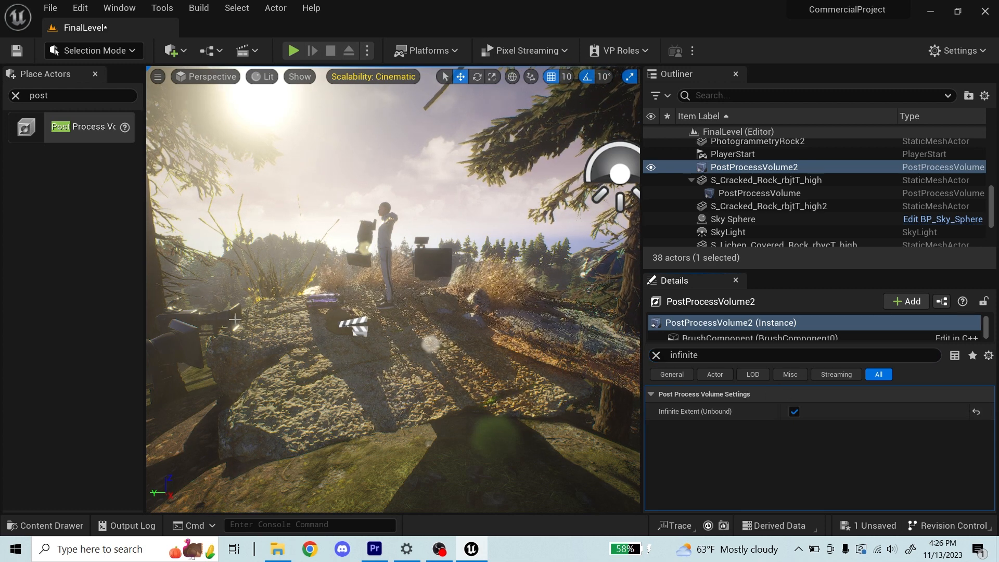
{"action": "left_click", "coordinate": [759, 193]}
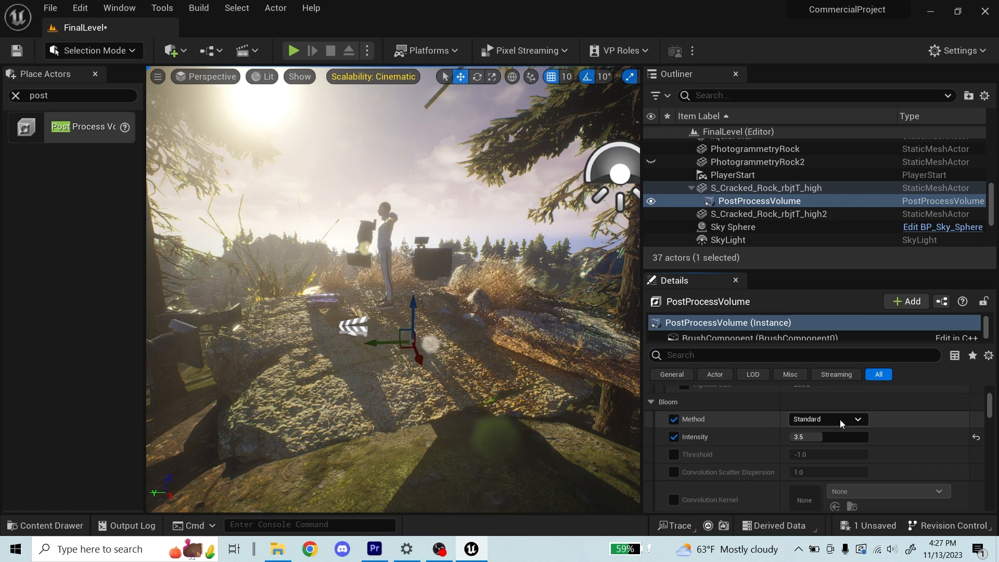
Step: Try Convolution bloom, revert to Standard, and scroll down to Lumen Global Illumination
{"action": "left_click", "coordinate": [828, 419]}
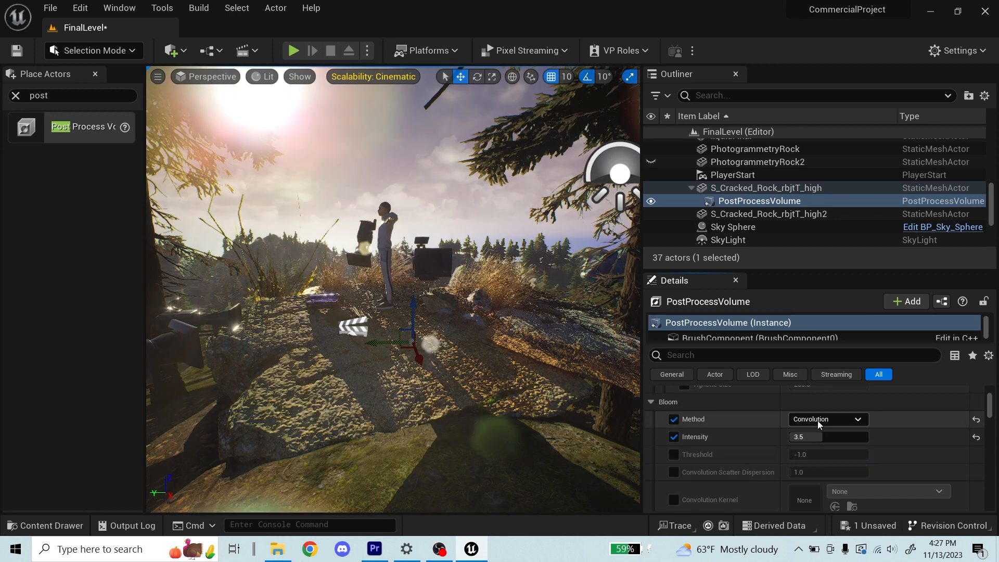
{"action": "left_click", "coordinate": [828, 419]}
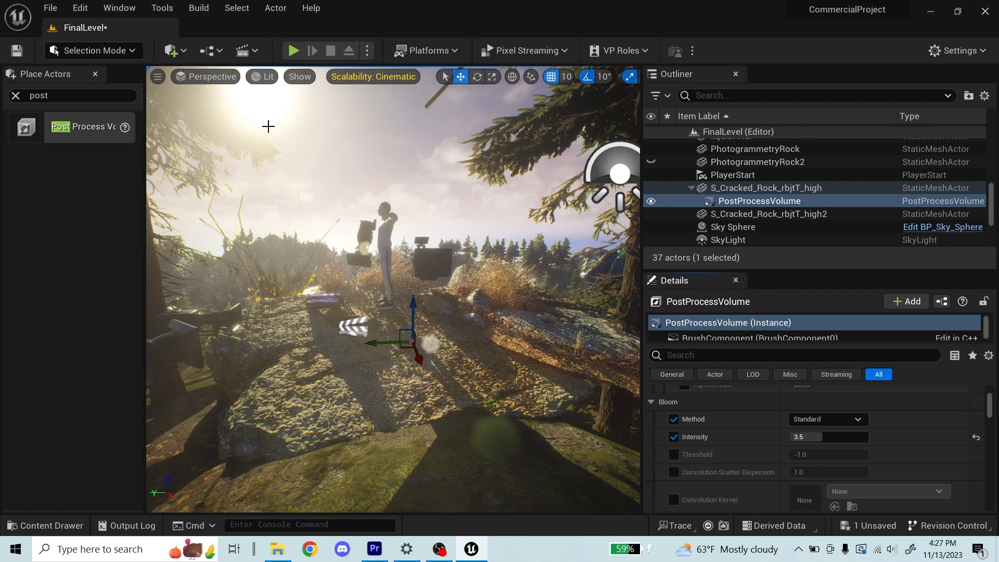
{"action": "scroll", "scroll_direction": "down", "scroll_amount": 3}
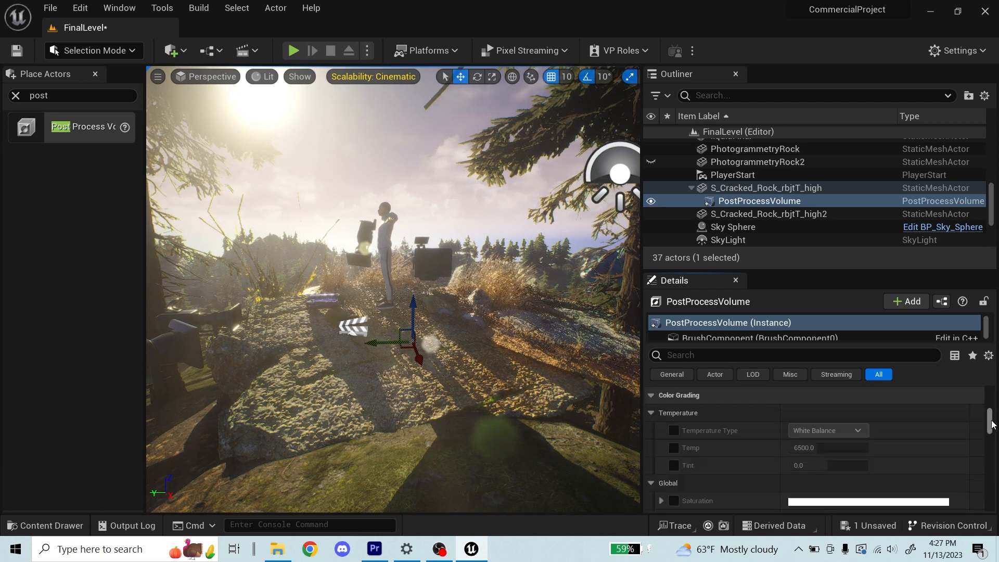
{"action": "scroll", "scroll_direction": "down", "scroll_amount": 3}
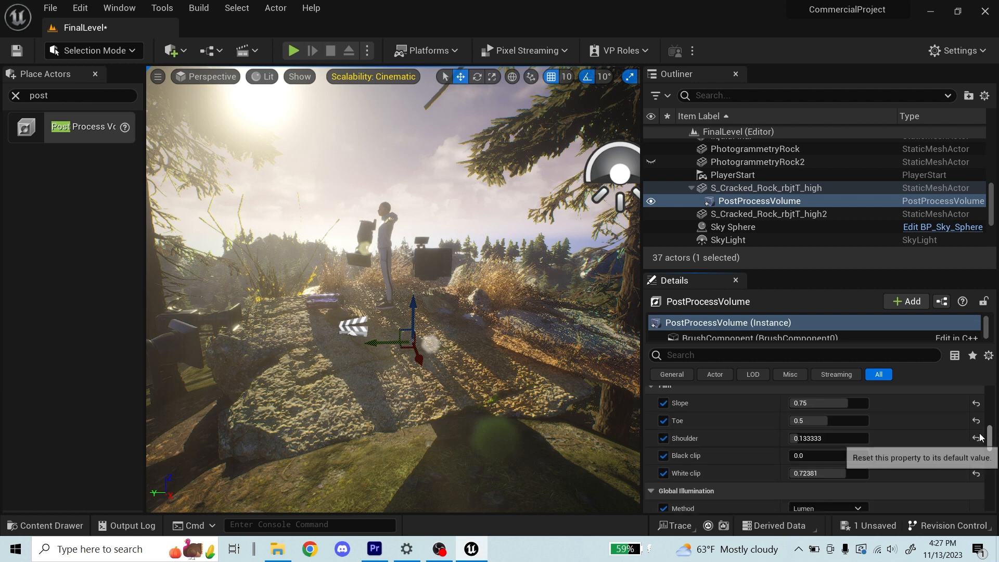
{"action": "scroll", "scroll_direction": "down", "scroll_amount": 3}
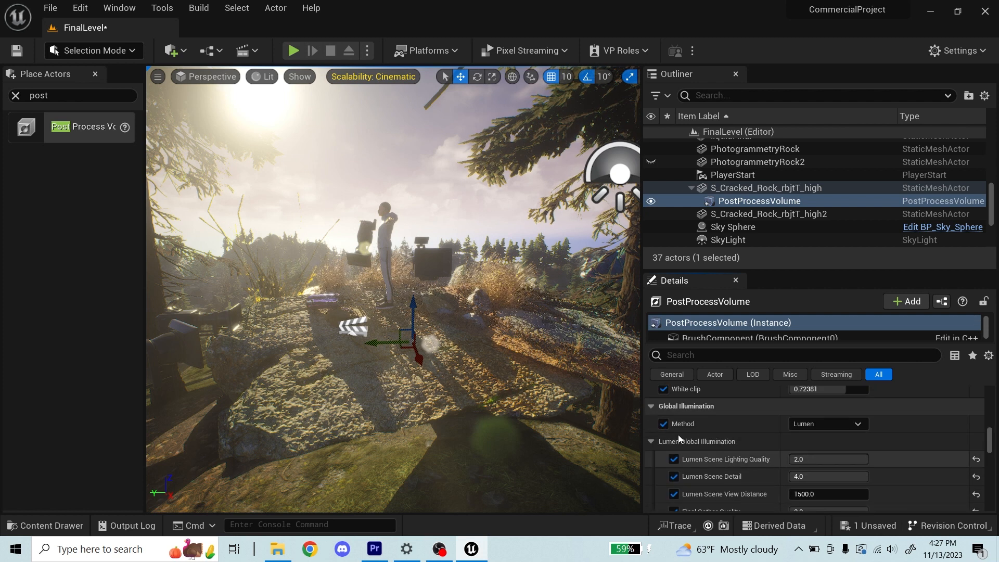
{"action": "scroll", "scroll_direction": "down", "scroll_amount": 3}
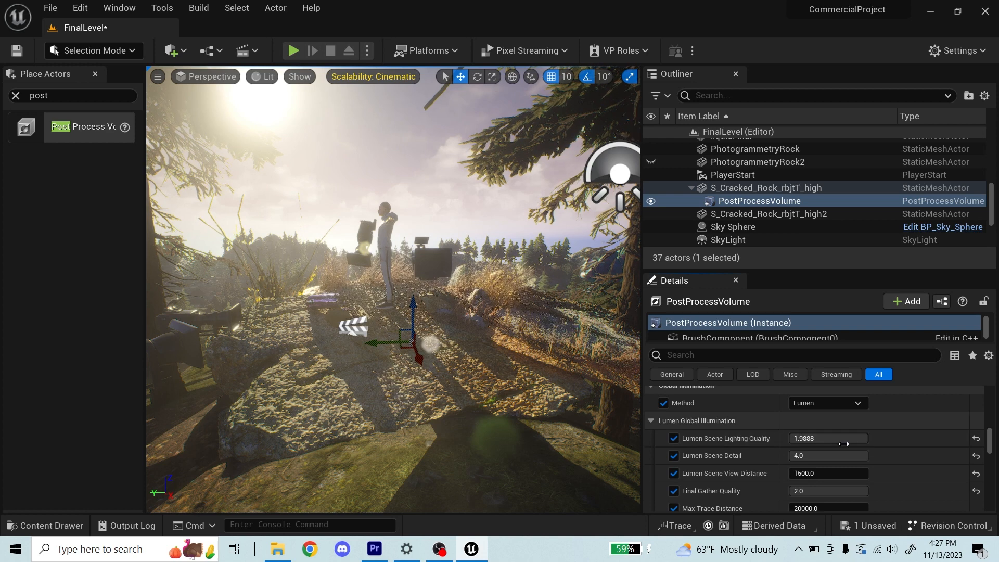
{"action": "scroll", "scroll_direction": "down", "scroll_amount": 3}
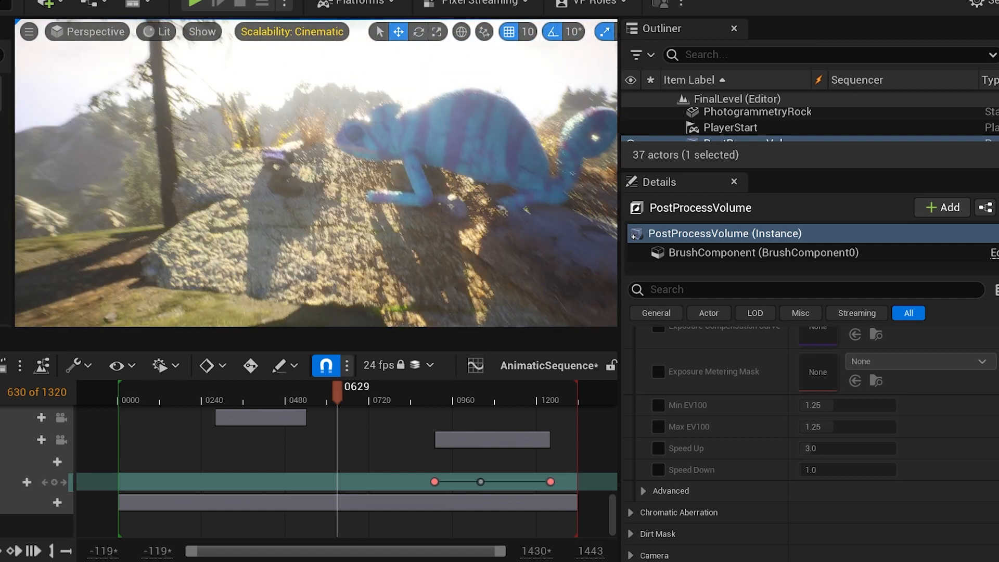
Step: Tick Min EV100 and Max EV100 in the volume's Exposure section, both at 1.25
{"action": "left_click", "coordinate": [657, 406]}
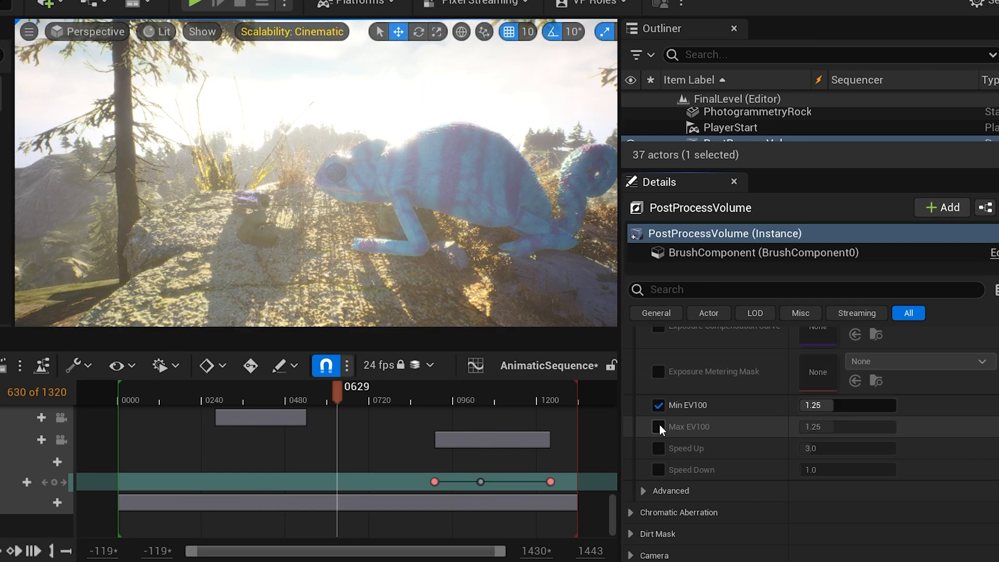
{"action": "left_click", "coordinate": [658, 427]}
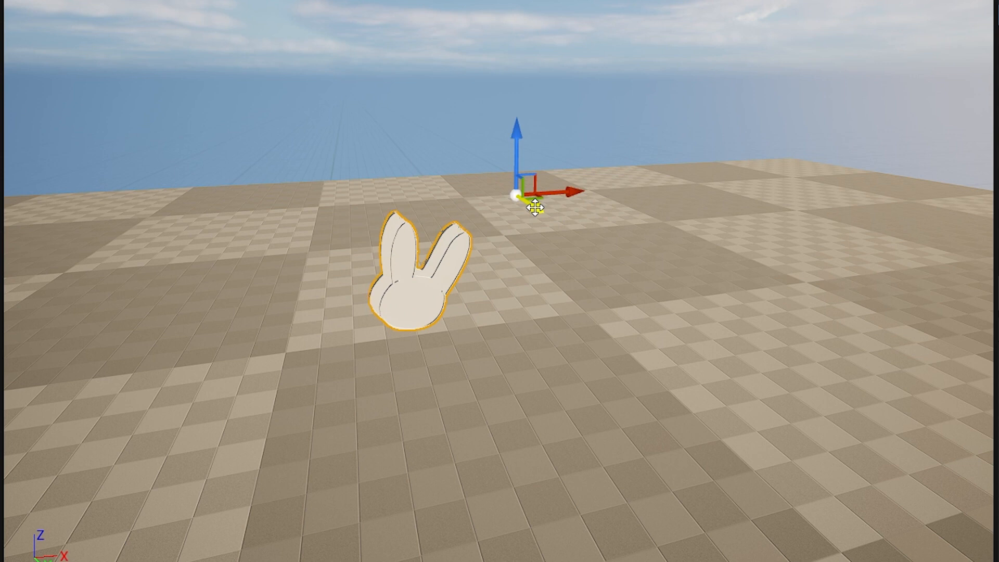
Step: Drag the bunny pin's pivot to a new spot and set it as Pivot Offset
{"action": "left_click_drag", "start_coordinate": [531, 198], "coordinate": [731, 332]}
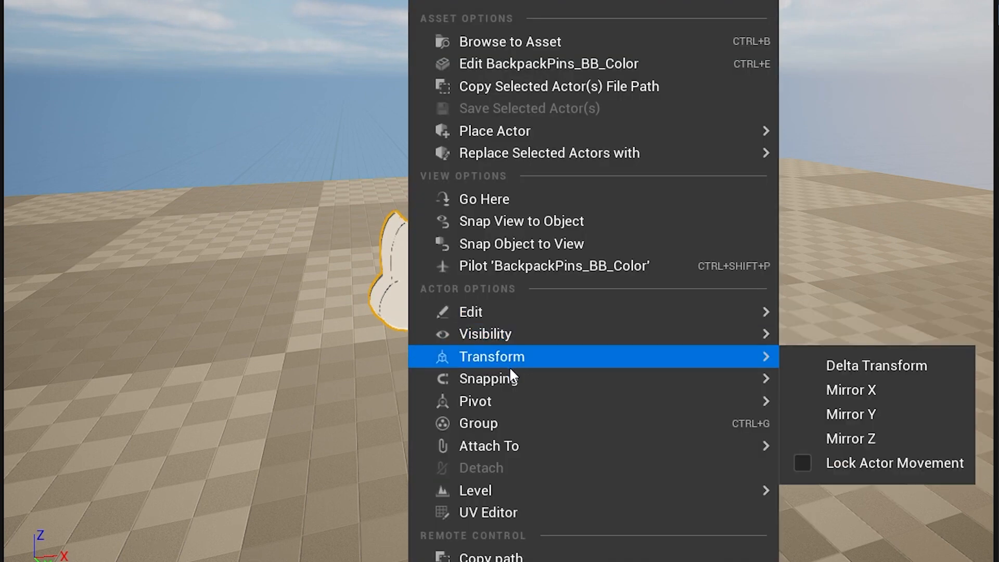
{"action": "mouse_move", "coordinate": [475, 401]}
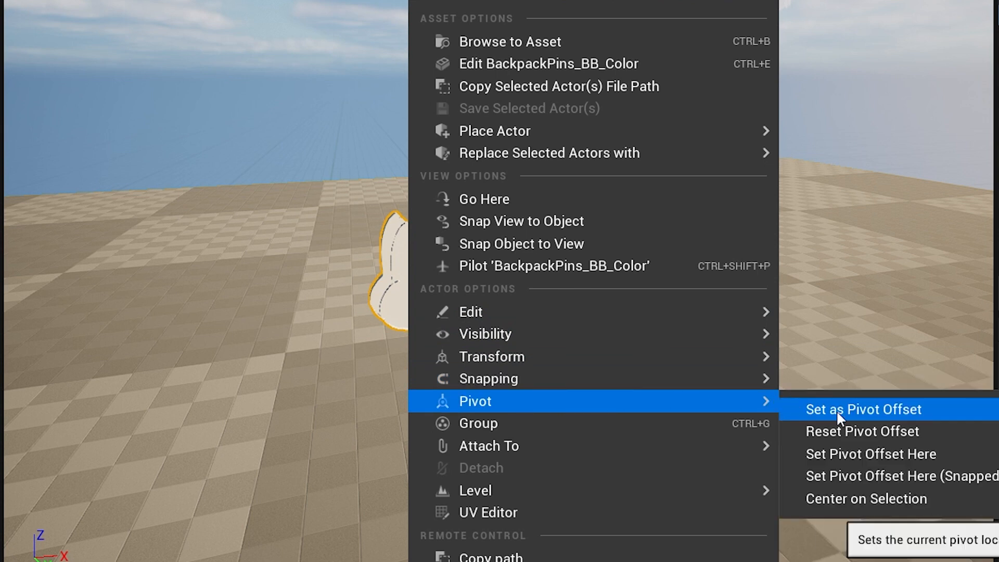
{"action": "left_click", "coordinate": [840, 409]}
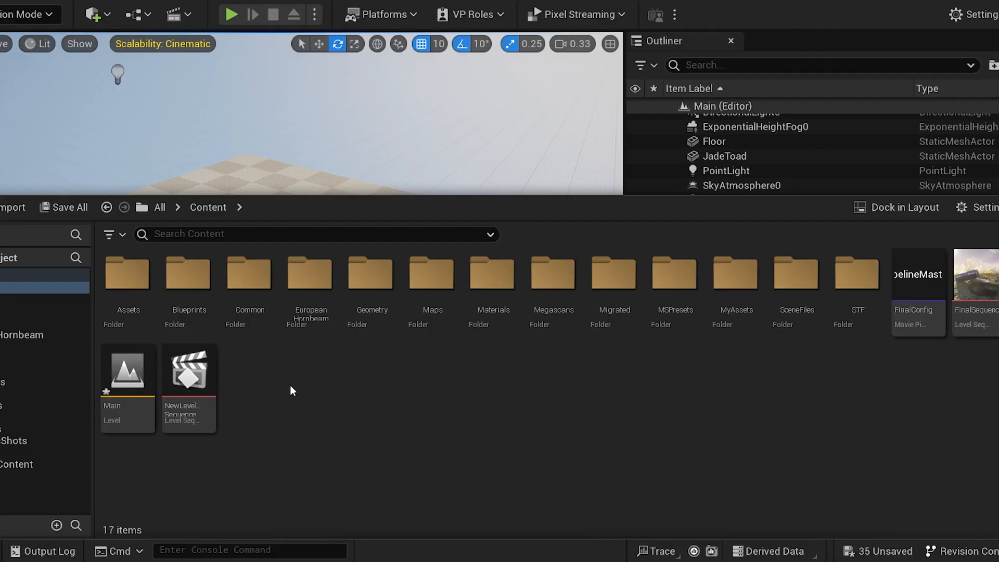
{"action": "mouse_move", "coordinate": [656, 406]}
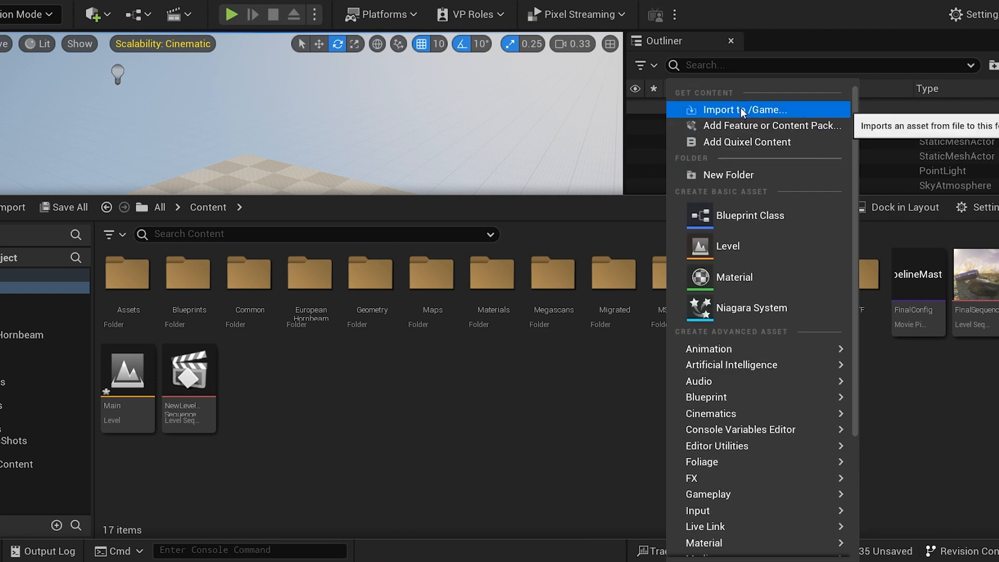
{"action": "mouse_move", "coordinate": [784, 112]}
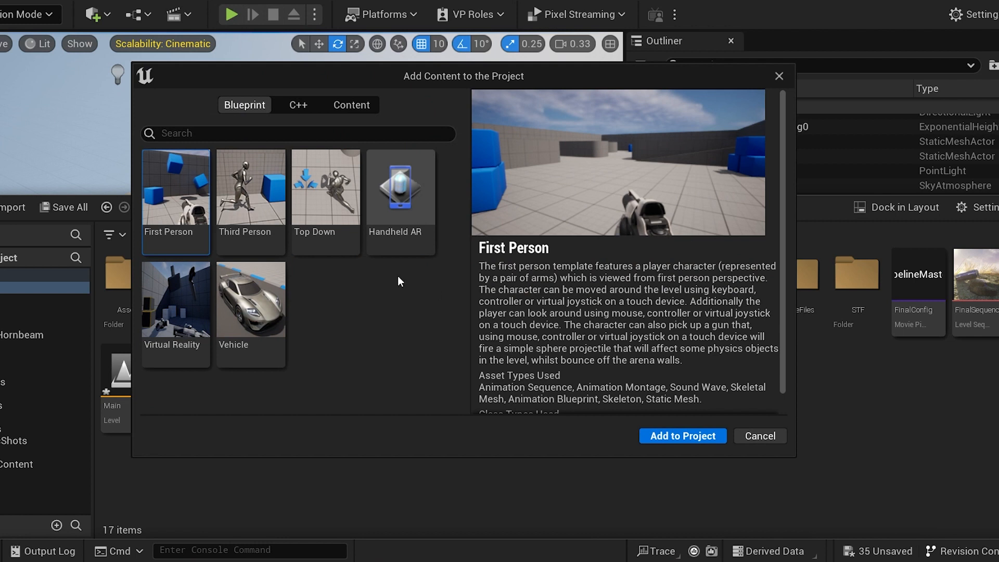
Step: Add the Starter Content pack to the project from the Content tab
{"action": "left_click", "coordinate": [351, 104]}
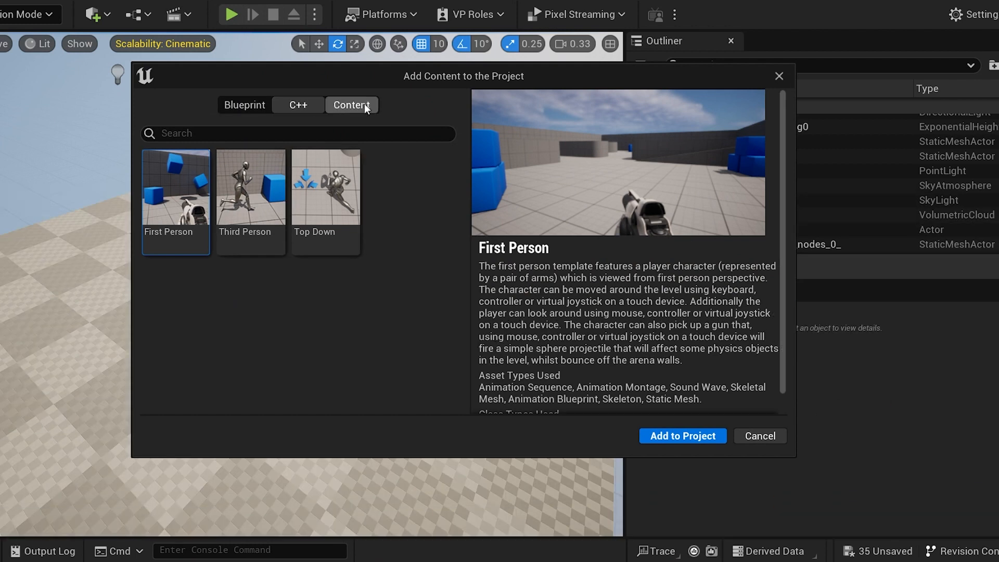
{"action": "left_click", "coordinate": [352, 105]}
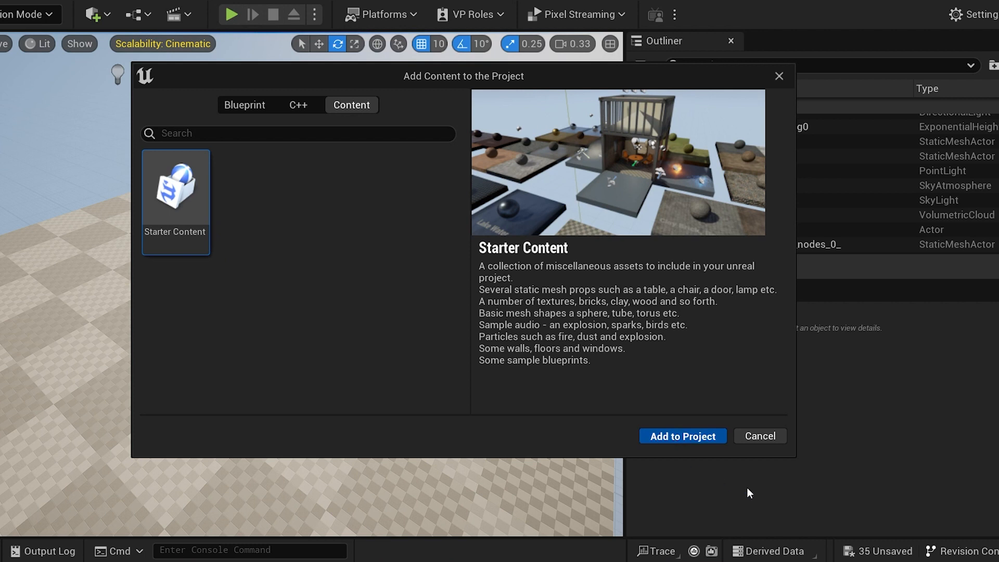
{"action": "left_click", "coordinate": [682, 436]}
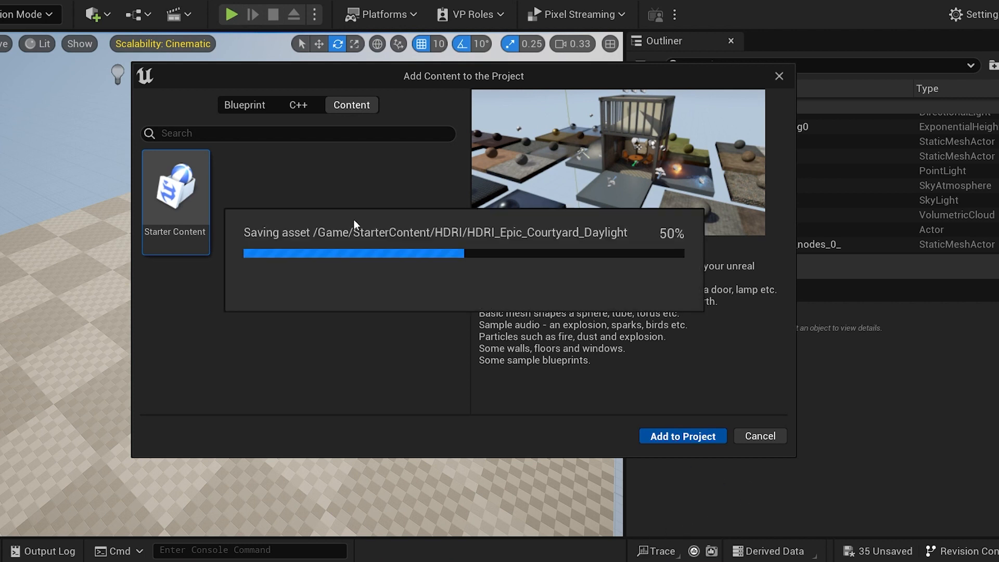
{"action": "left_click", "coordinate": [684, 436]}
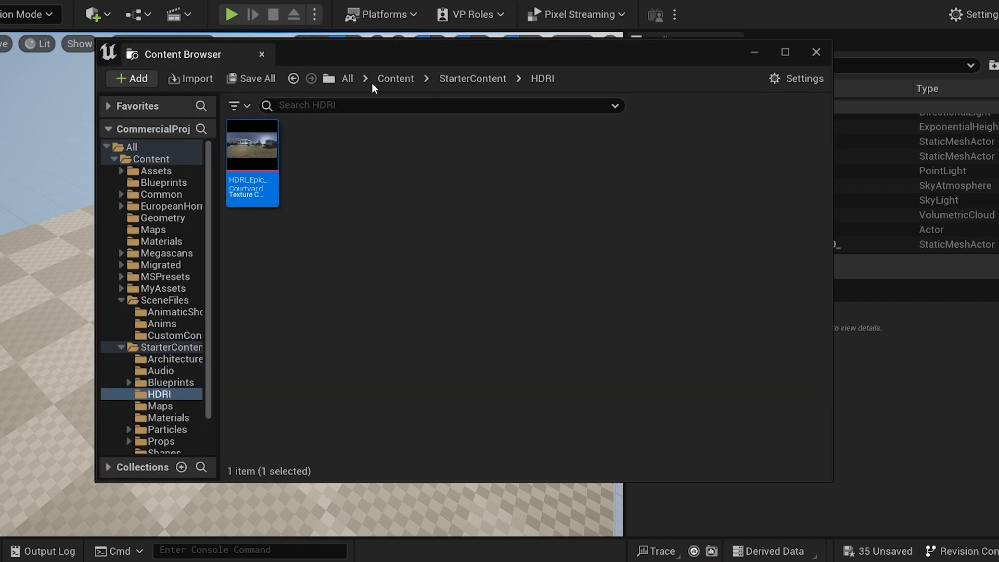
{"action": "left_click", "coordinate": [396, 78]}
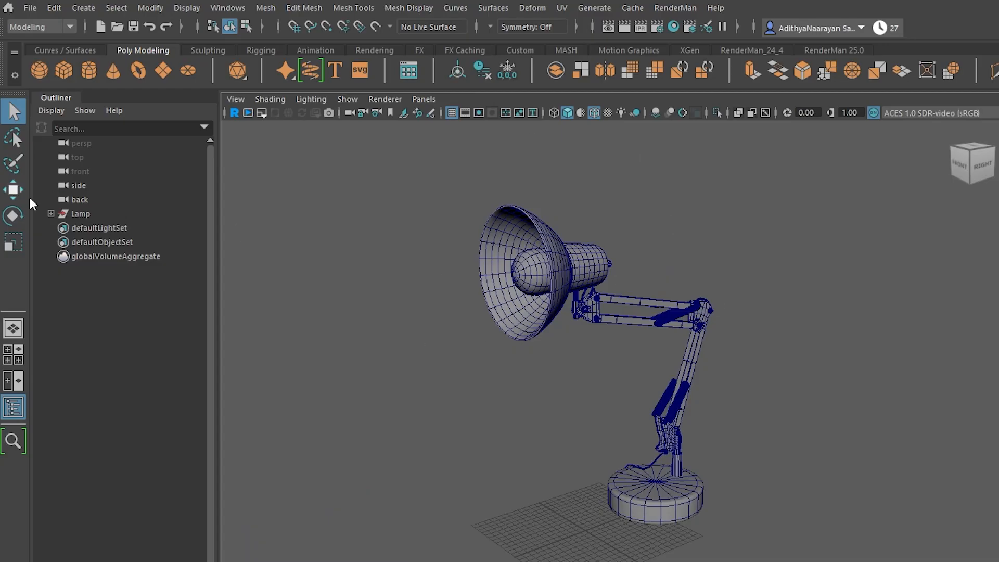
Step: Select Lamp in Maya's Outliner and choose File > Export Selection
{"action": "left_click", "coordinate": [81, 214]}
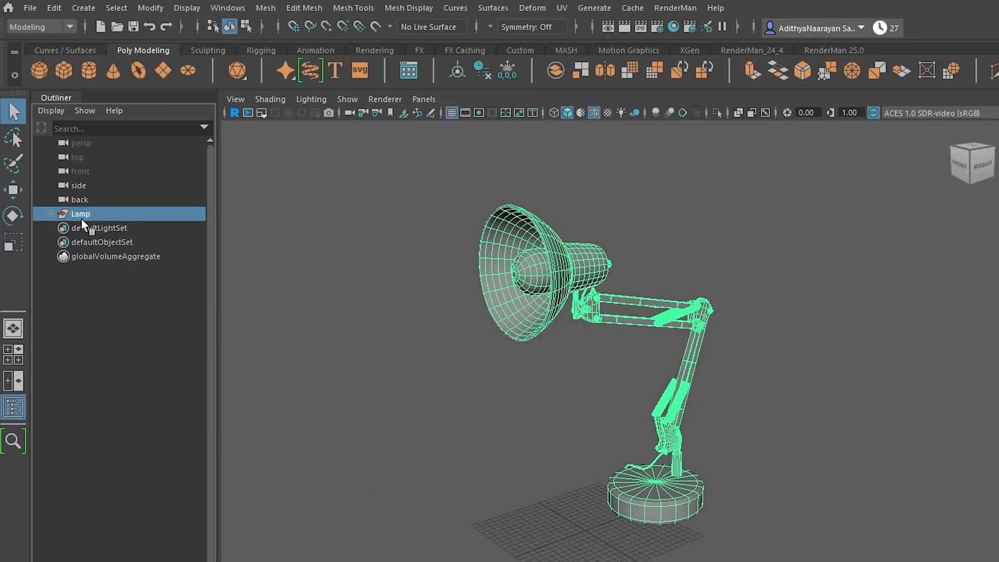
{"action": "left_click", "coordinate": [29, 8]}
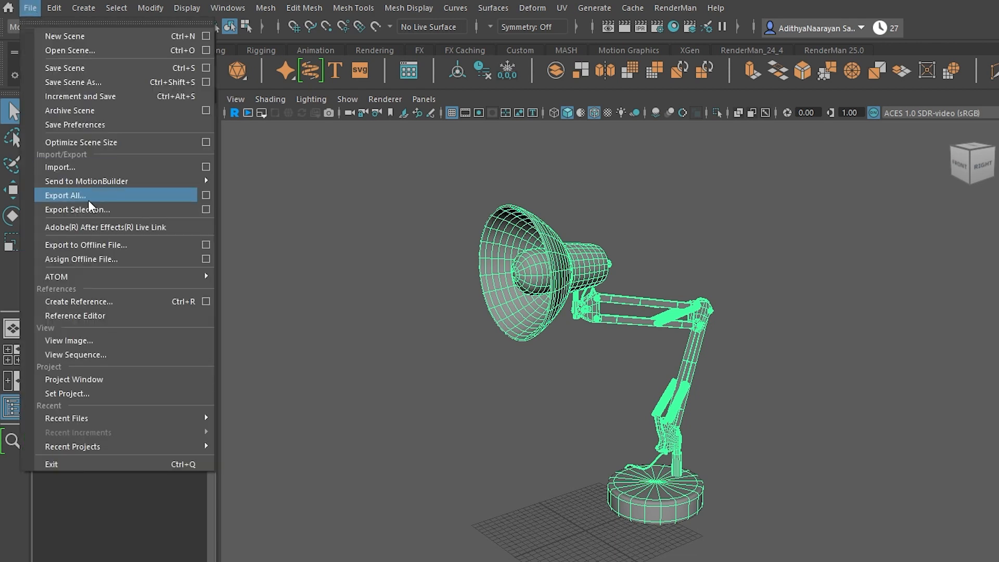
{"action": "left_click", "coordinate": [63, 210]}
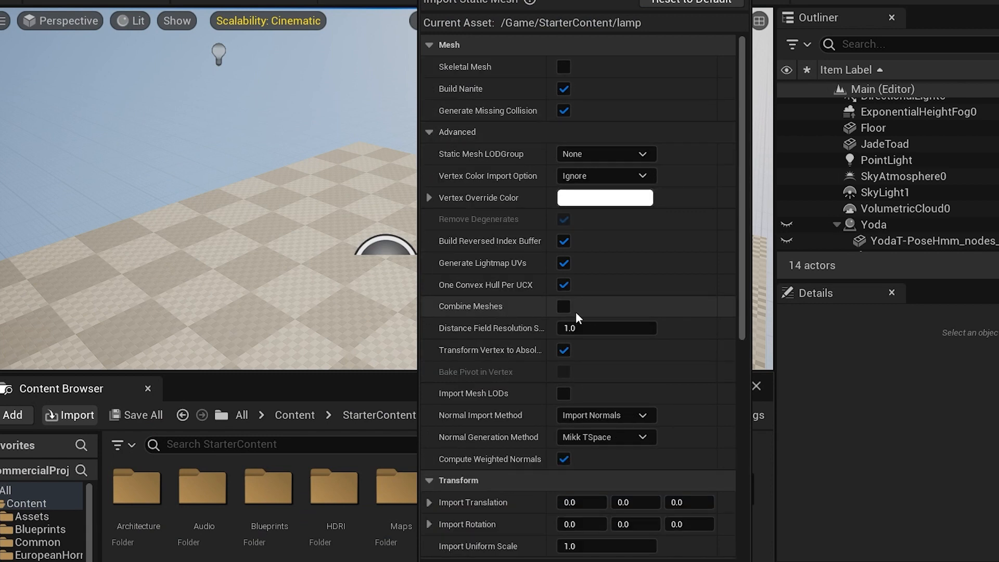
Step: Enable Combine Meshes in the lamp's static mesh import options
{"action": "left_click", "coordinate": [562, 306]}
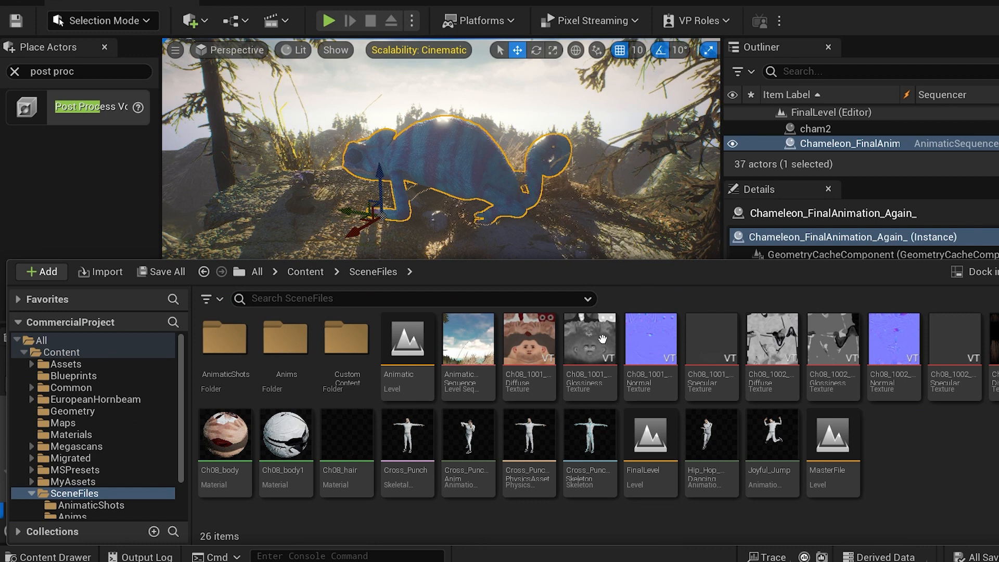
Step: Approve the eagle asset report and pick D:\UnrealVdevRig_5.2 - Copy\Content as destination
{"action": "left_click", "coordinate": [468, 339]}
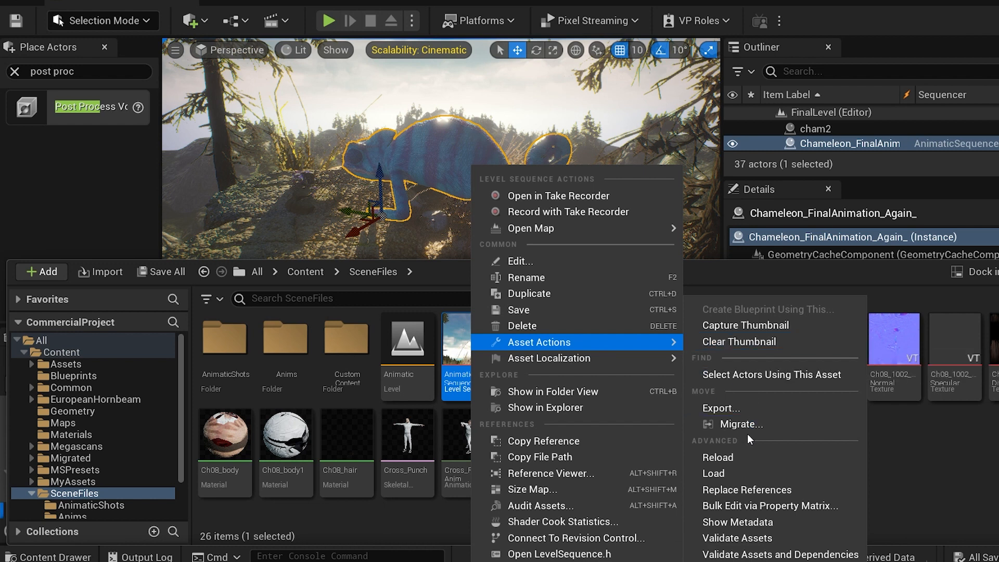
{"action": "left_click", "coordinate": [741, 424]}
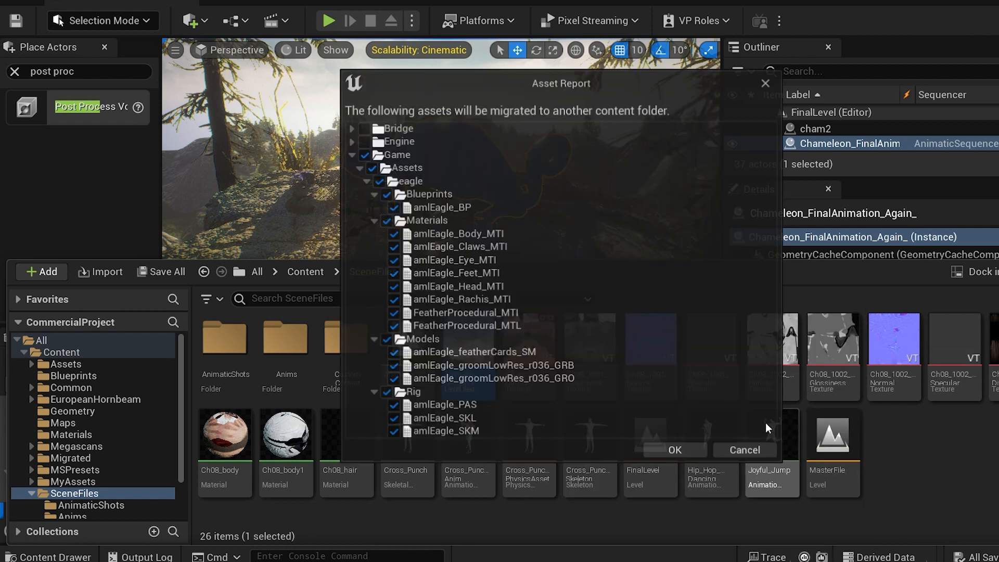
{"action": "scroll", "scroll_direction": "down", "scroll_amount": 3}
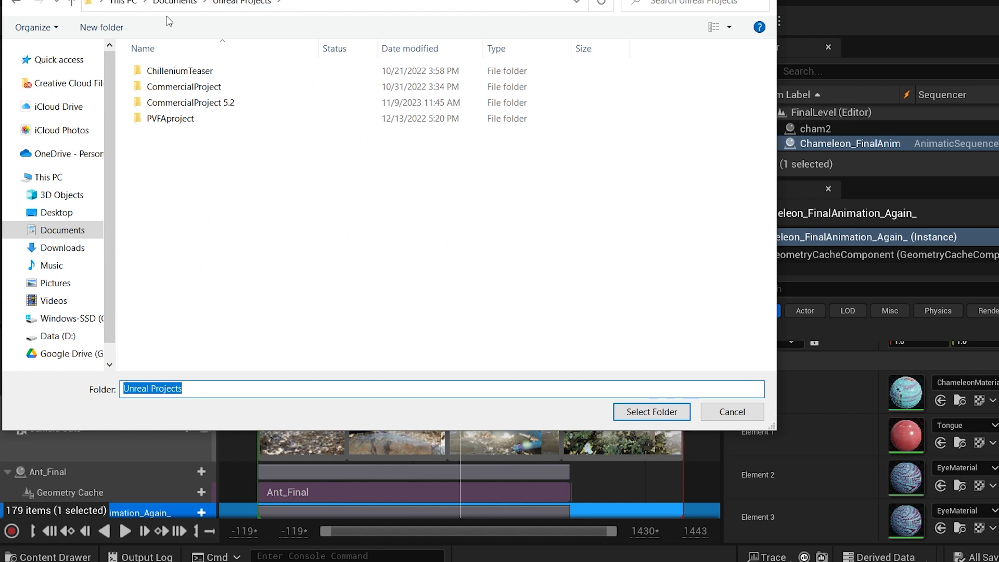
{"action": "left_click", "coordinate": [174, 2]}
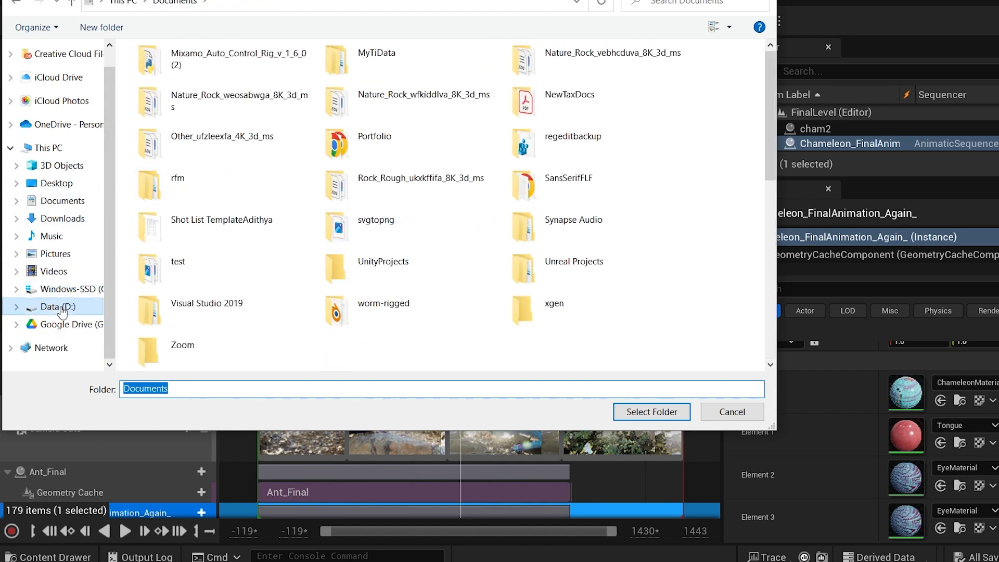
{"action": "left_click", "coordinate": [48, 306]}
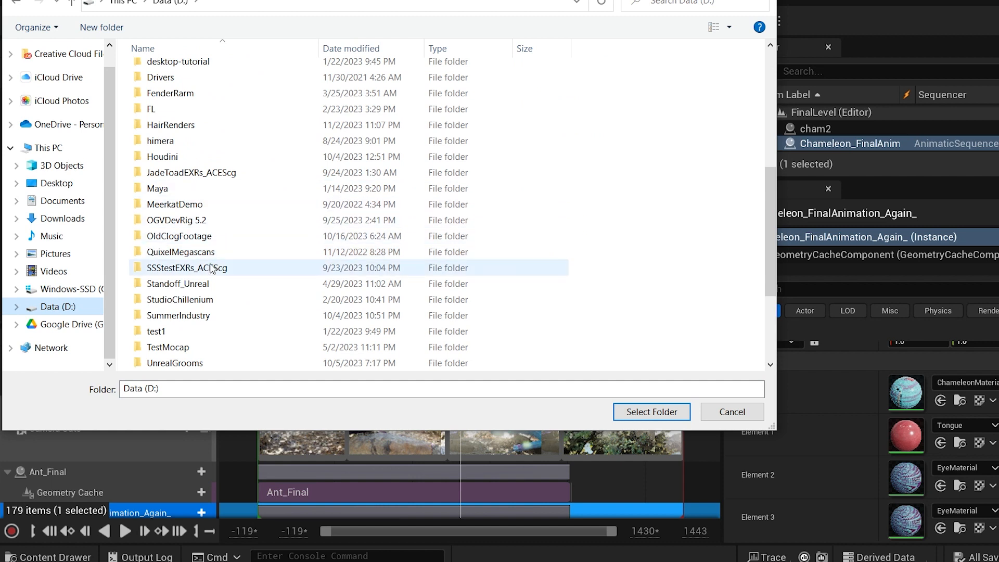
{"action": "scroll", "scroll_direction": "down", "scroll_amount": 3}
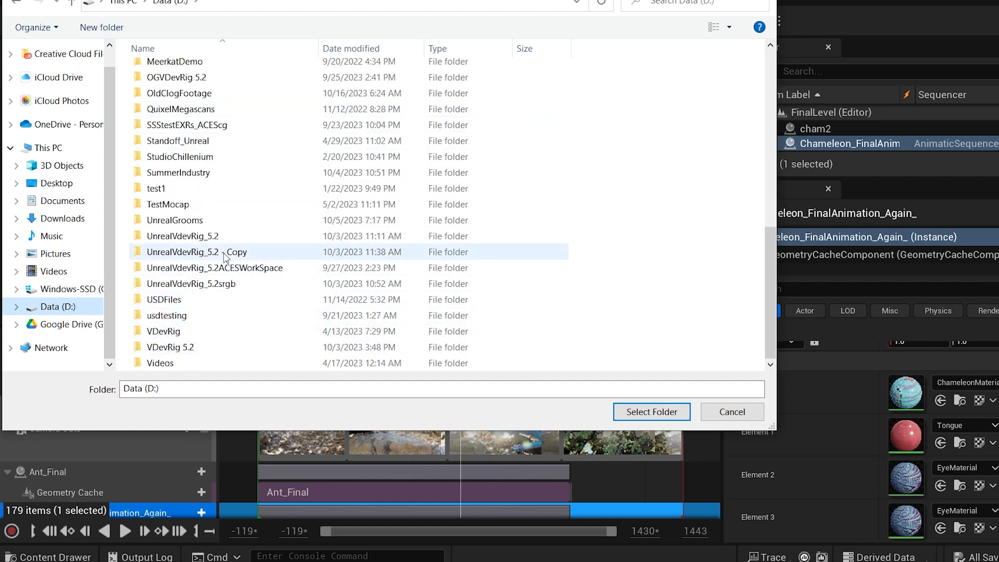
{"action": "double_click", "coordinate": [181, 252]}
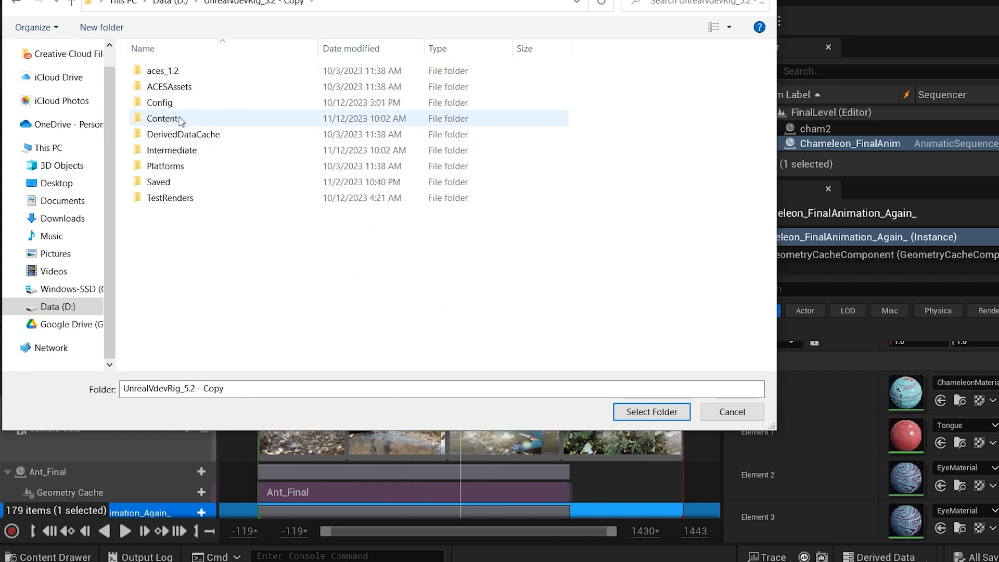
{"action": "double_click", "coordinate": [163, 118]}
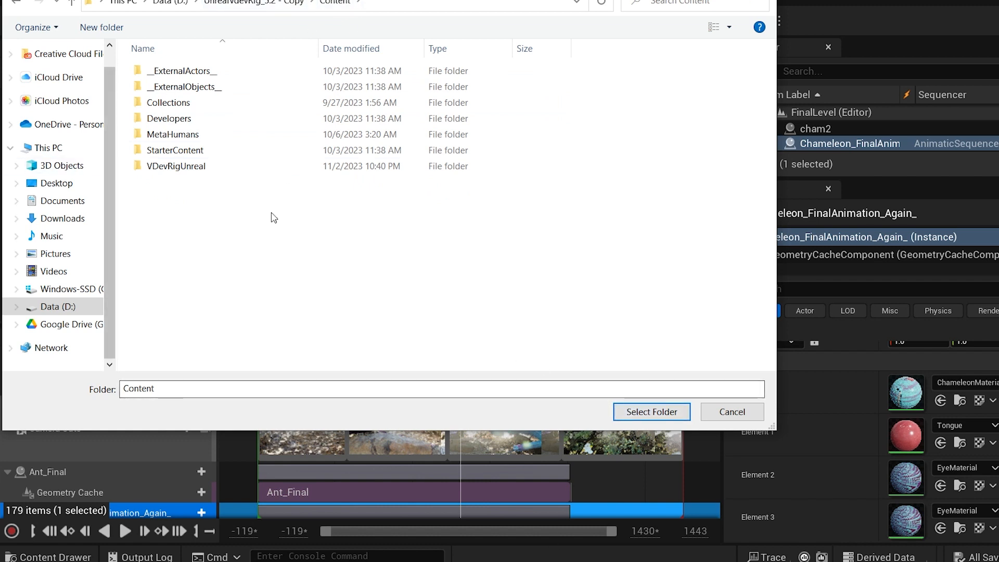
{"action": "mouse_move", "coordinate": [739, 418]}
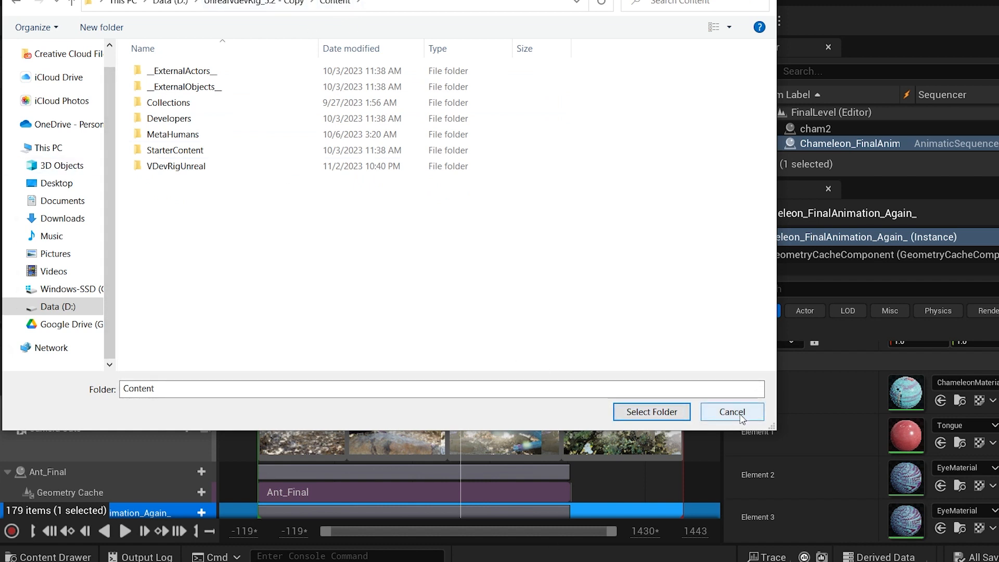
{"action": "left_click", "coordinate": [731, 412]}
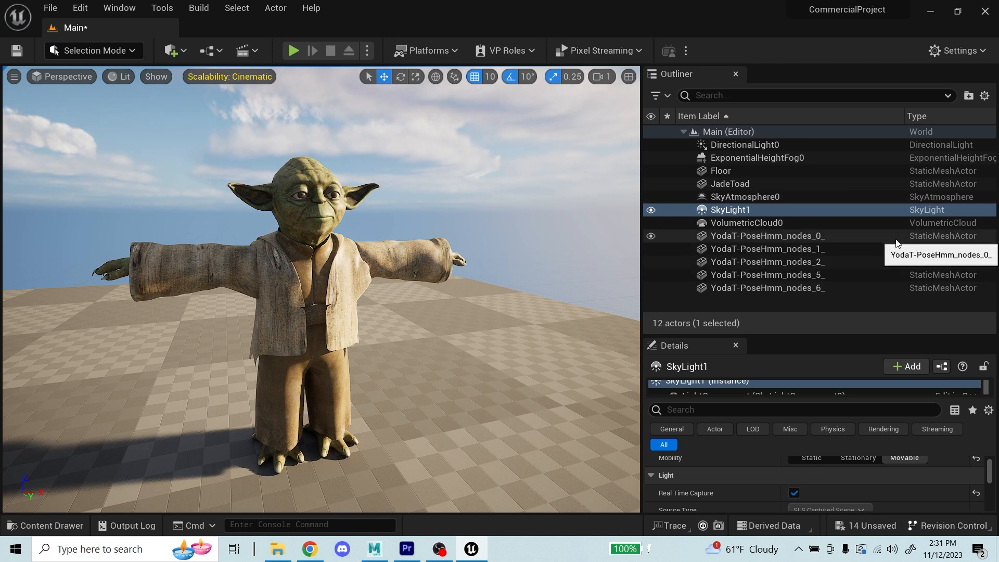
{"action": "left_click", "coordinate": [768, 249]}
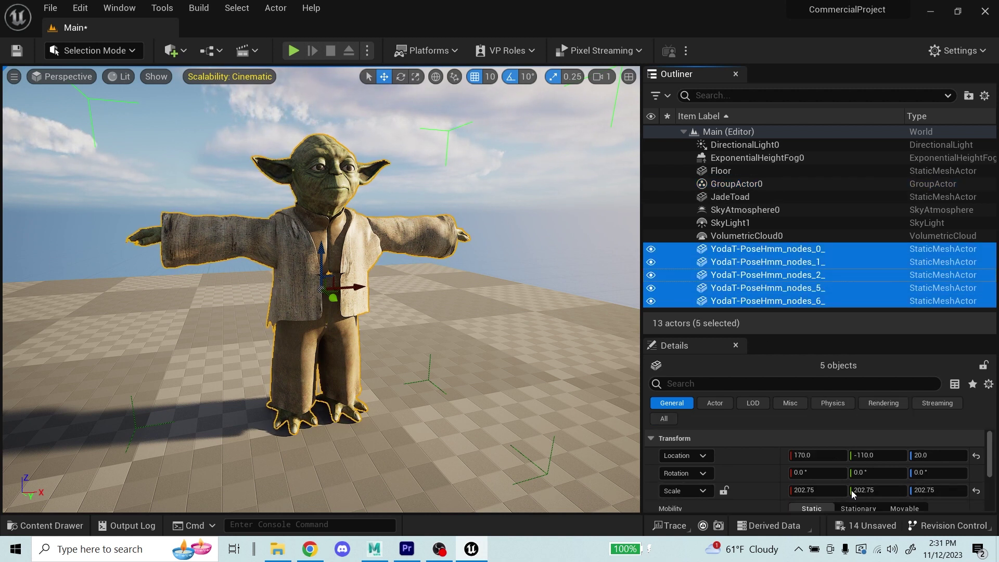
{"action": "scroll", "scroll_direction": "down", "scroll_amount": 3}
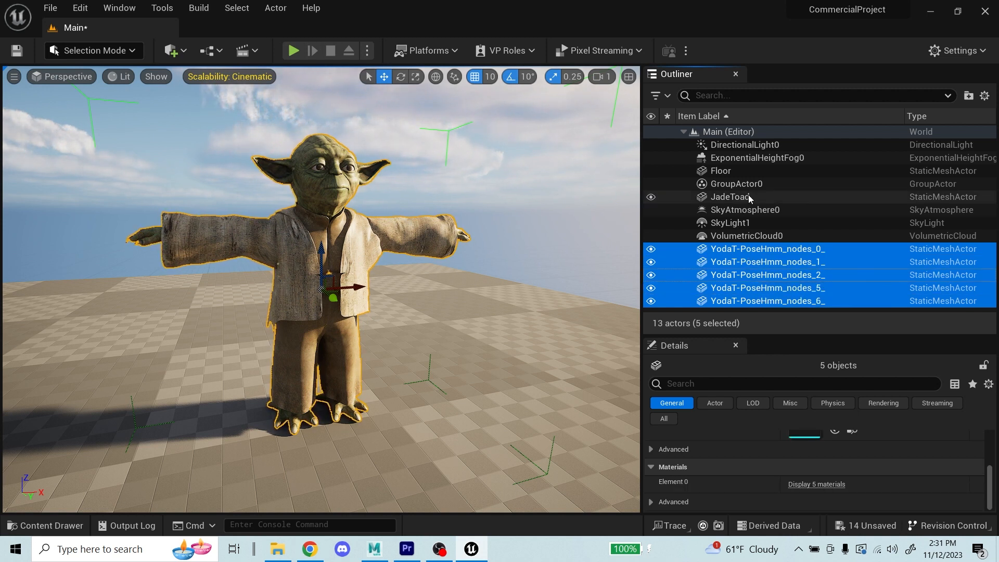
{"action": "right_click", "coordinate": [754, 288]}
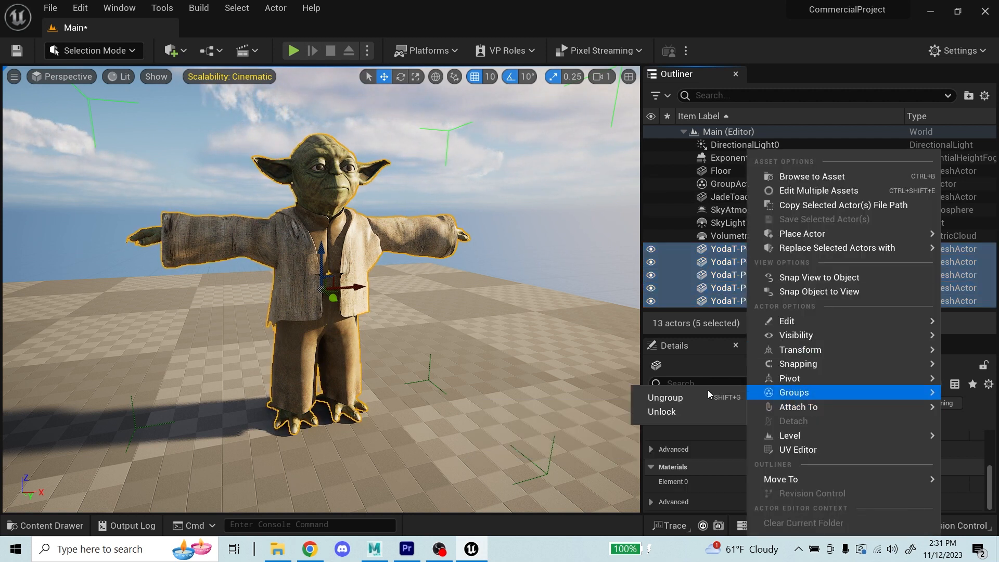
{"action": "left_click", "coordinate": [665, 397]}
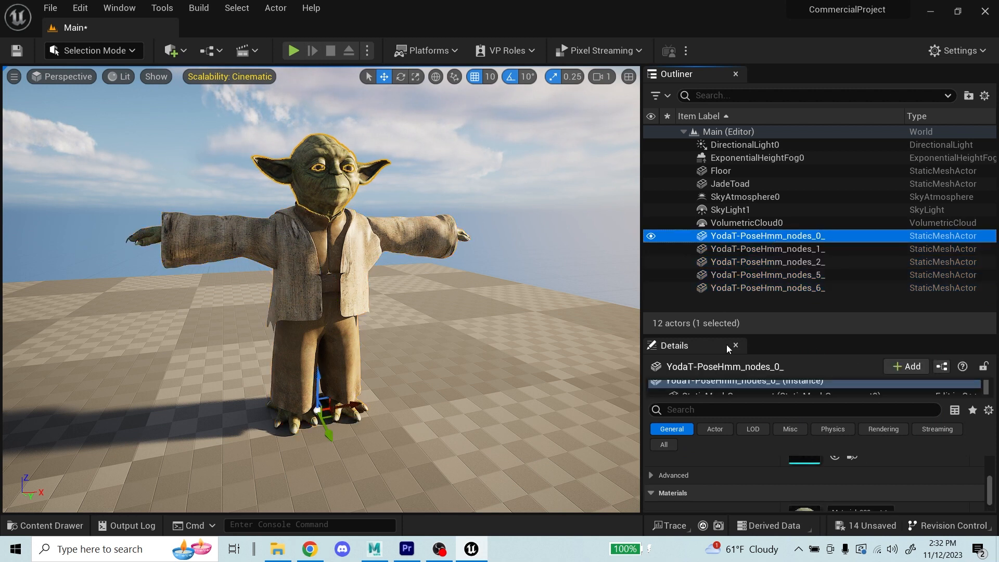
{"action": "left_click", "coordinate": [119, 8]}
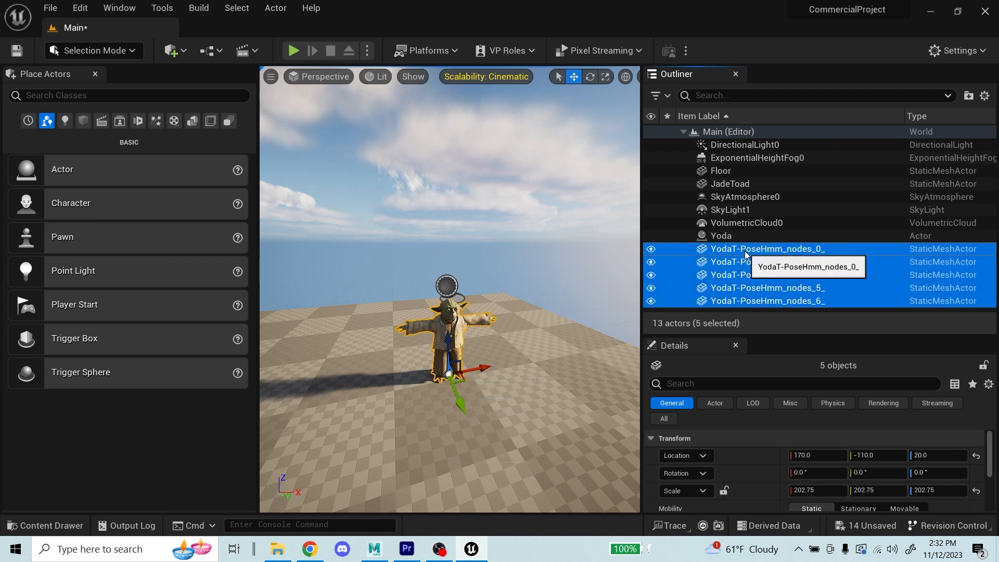
Step: Nest the five YodaT mesh parts under the Yoda actor in the Outliner
{"action": "left_click", "coordinate": [721, 235]}
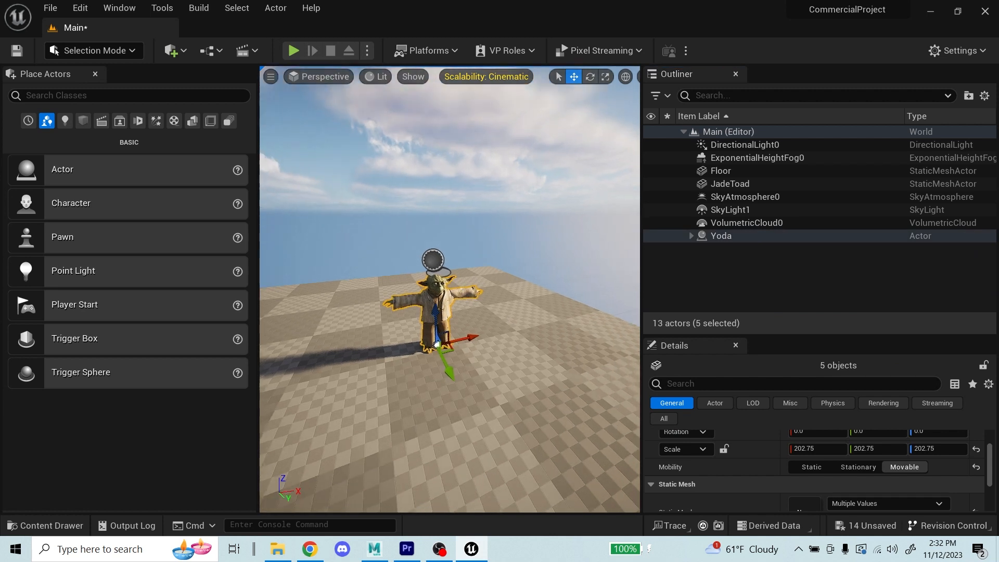
{"action": "left_click", "coordinate": [721, 236]}
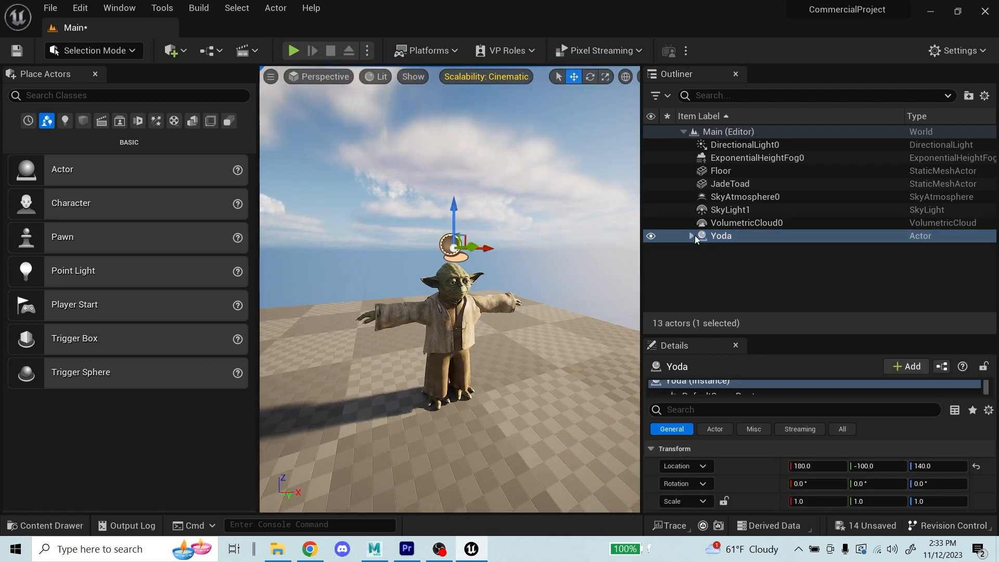
{"action": "left_click", "coordinate": [692, 236]}
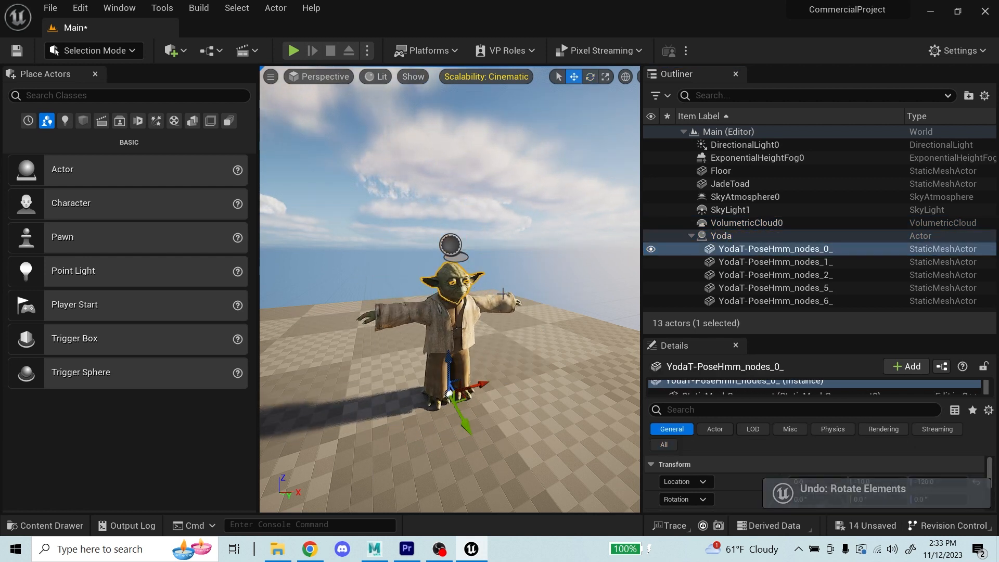
{"action": "left_click", "coordinate": [775, 275]}
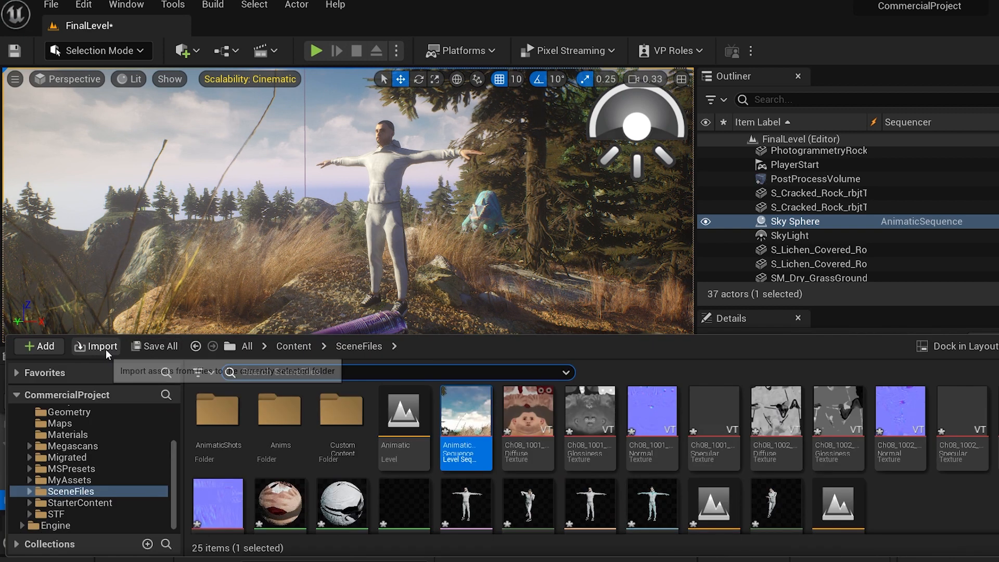
Step: Import the Joyful Jump FBX from Downloads into SceneFiles and review its import options
{"action": "left_click", "coordinate": [95, 346]}
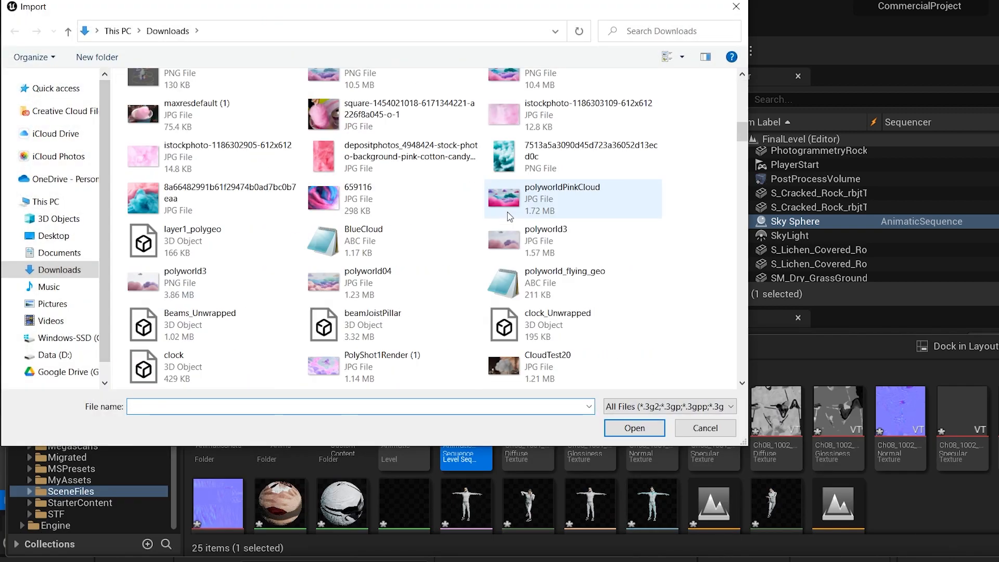
{"action": "scroll", "scroll_direction": "down", "scroll_amount": 3}
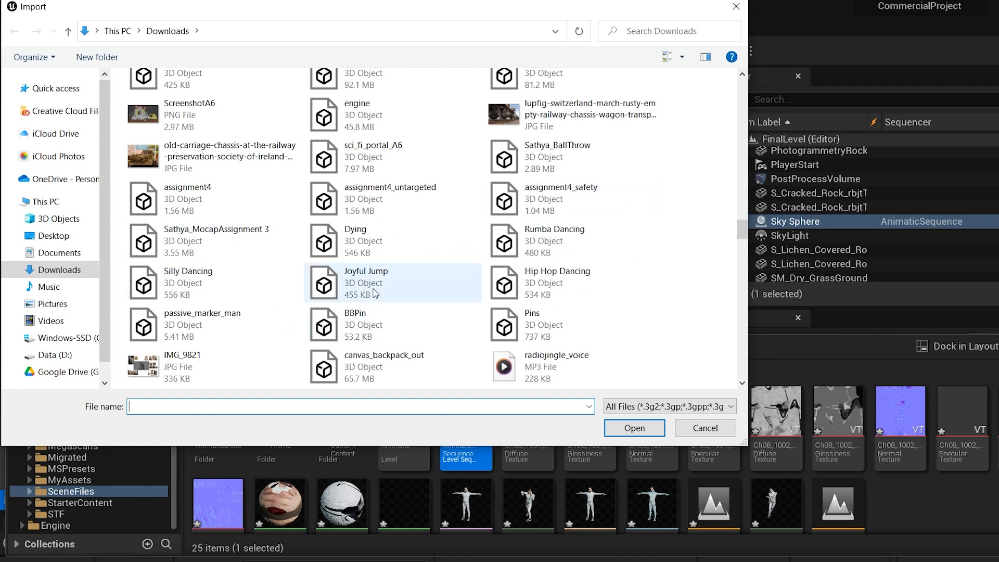
{"action": "left_click", "coordinate": [635, 428]}
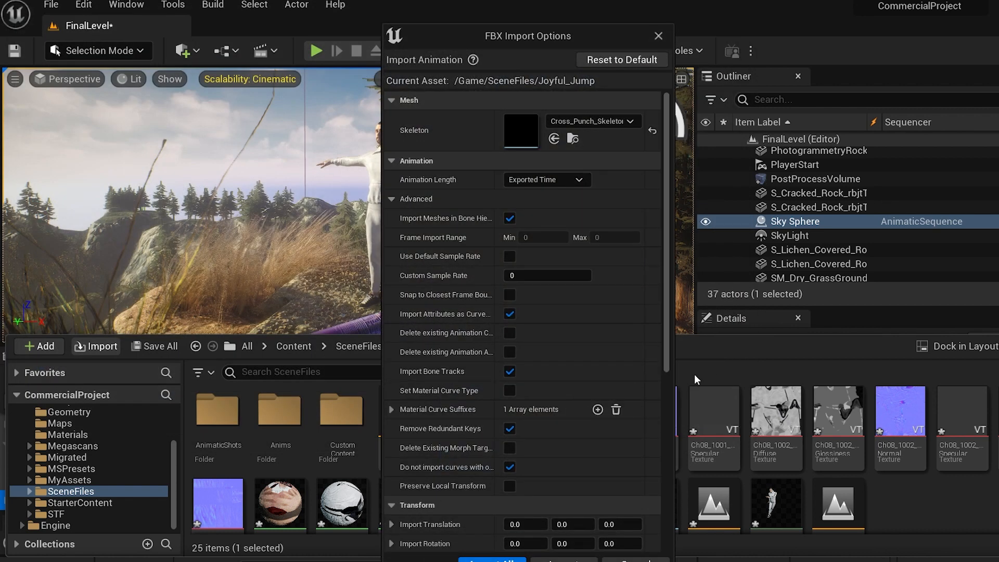
{"action": "left_click", "coordinate": [547, 180]}
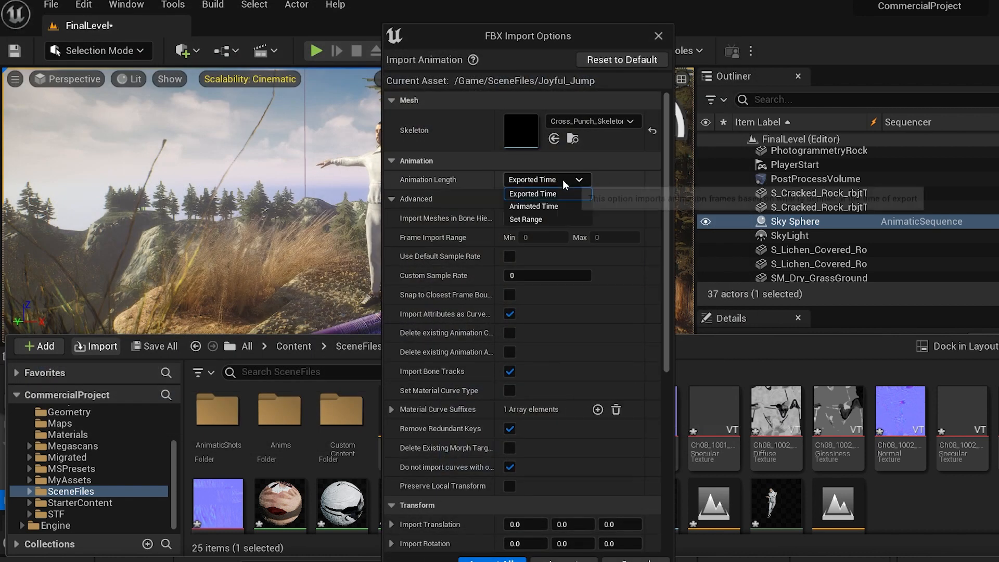
{"action": "mouse_move", "coordinate": [533, 206]}
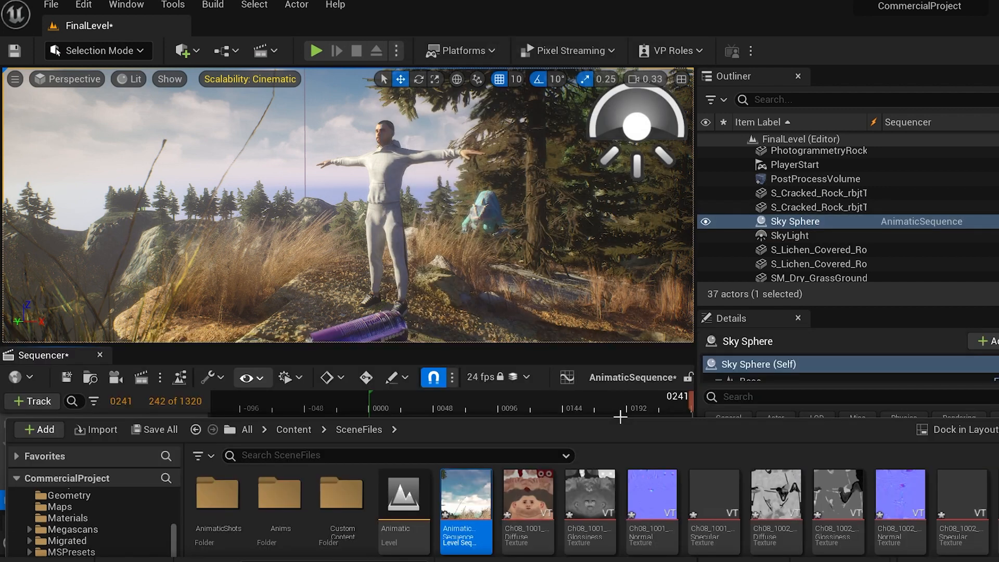
{"action": "mouse_move", "coordinate": [842, 470]}
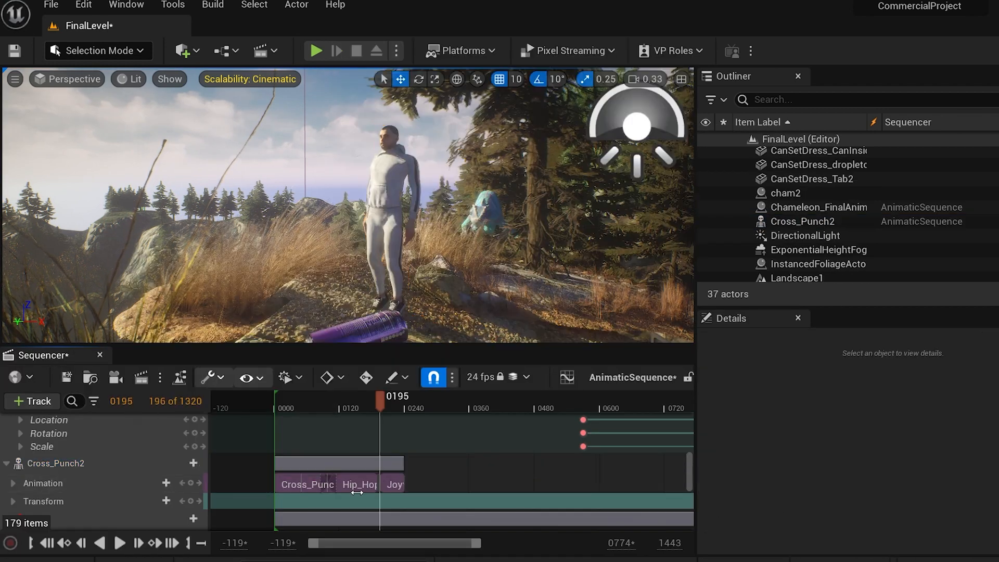
Step: Add the Joyful Jump clip after Hip_Hop on Cross_Punch2's Animation track
{"action": "left_click", "coordinate": [803, 222]}
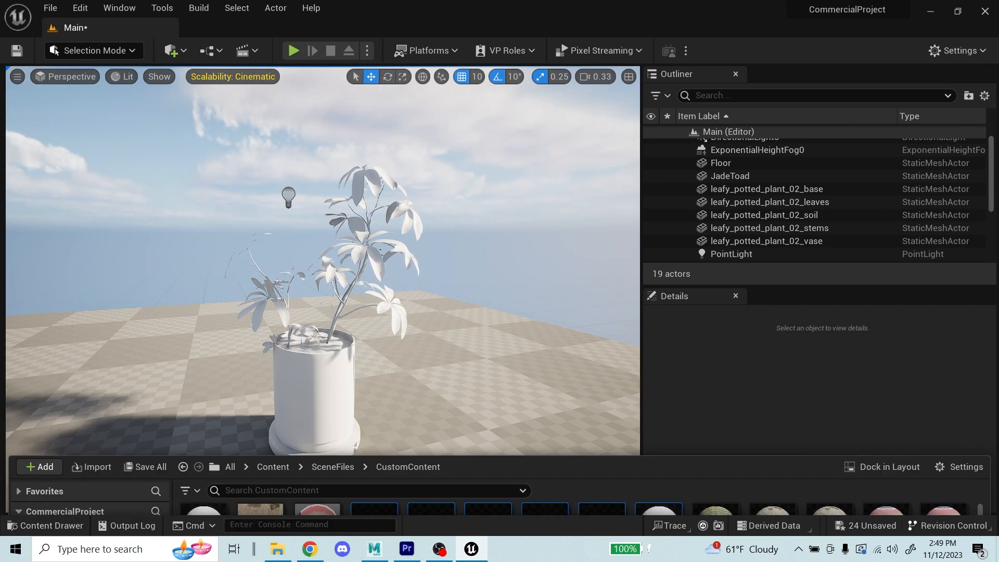
Step: Open the leaves1 material of leafy_potted_plant_02_leaves and make it two-sided
{"action": "left_click", "coordinate": [769, 202]}
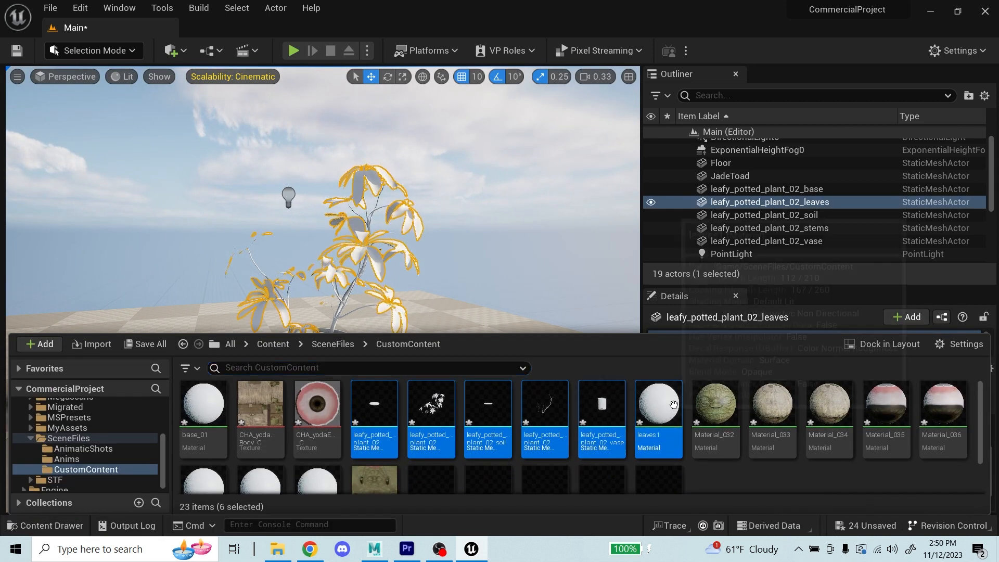
{"action": "double_click", "coordinate": [658, 404]}
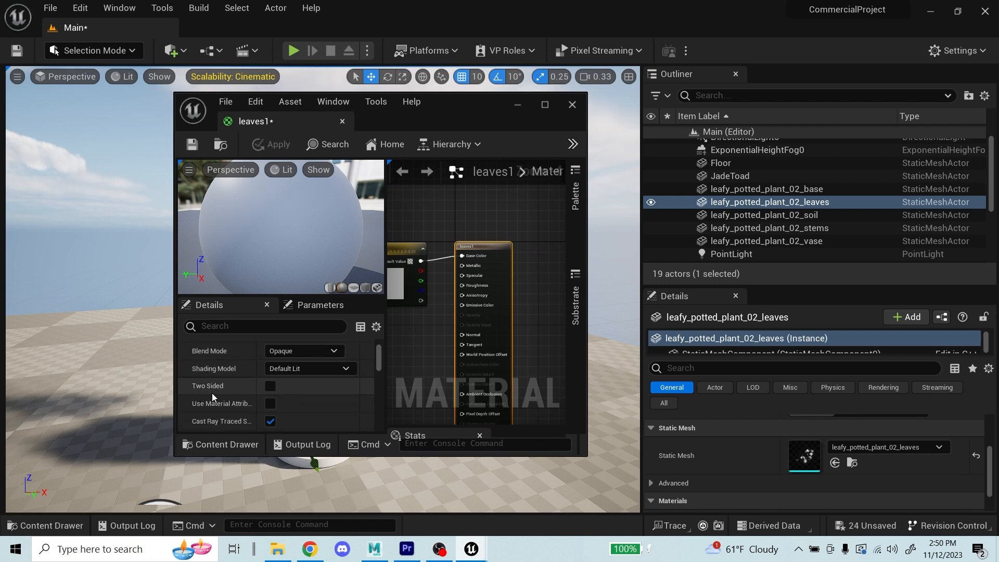
{"action": "left_click", "coordinate": [270, 385]}
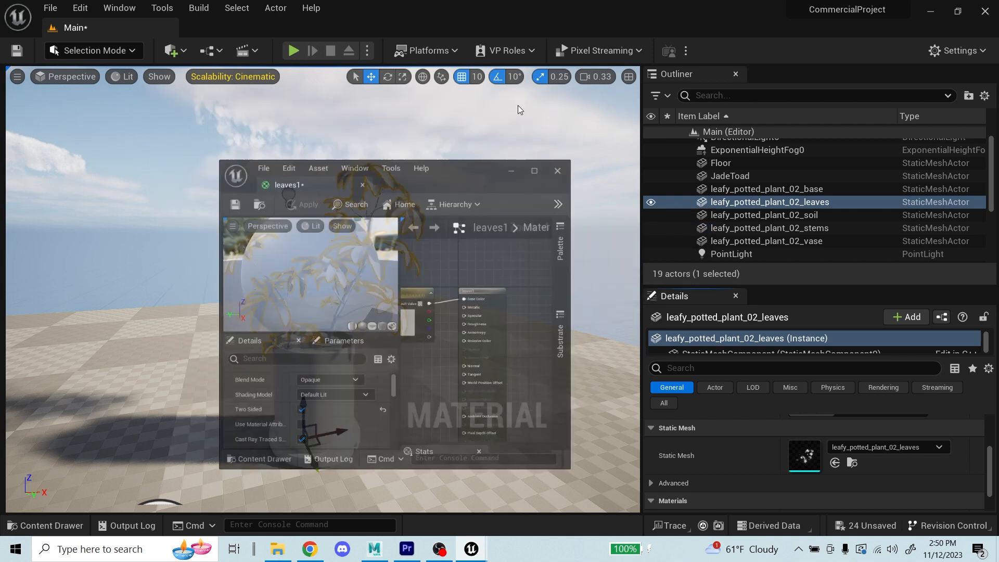
{"action": "left_click", "coordinate": [558, 171]}
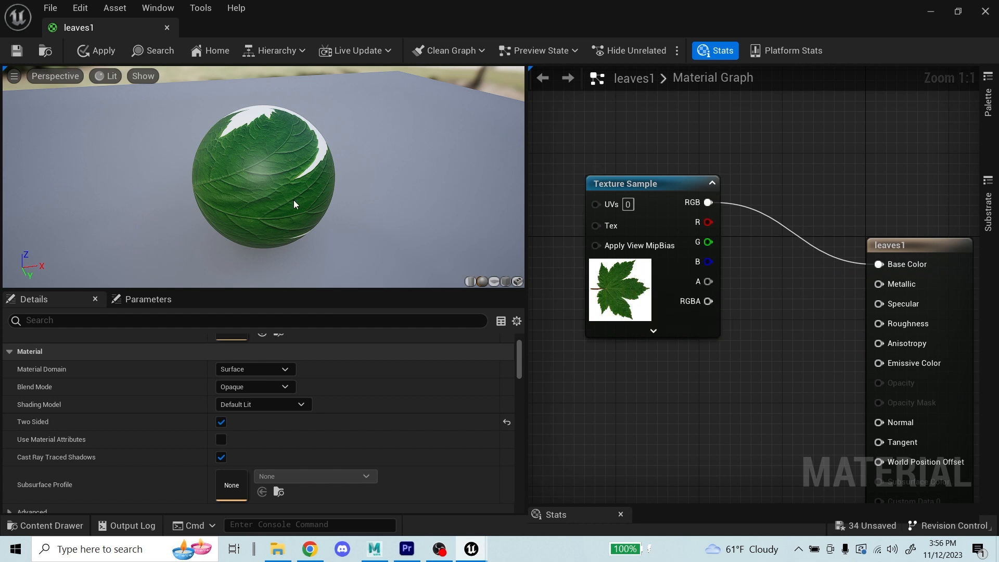
Step: Check the leaf texture's colour channels and set leaves1 Blend Mode to Masked
{"action": "left_click", "coordinate": [45, 526]}
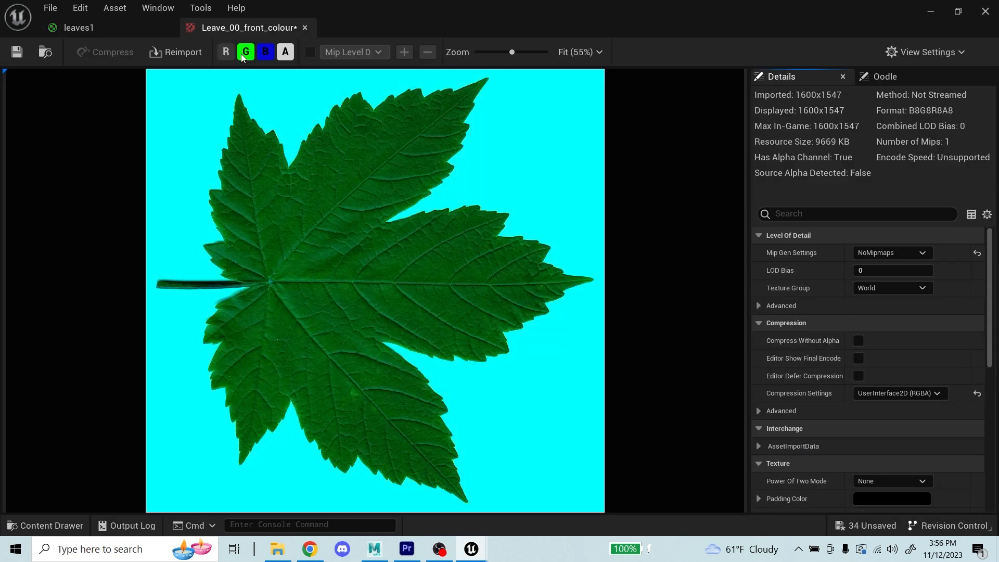
{"action": "left_click", "coordinate": [265, 52]}
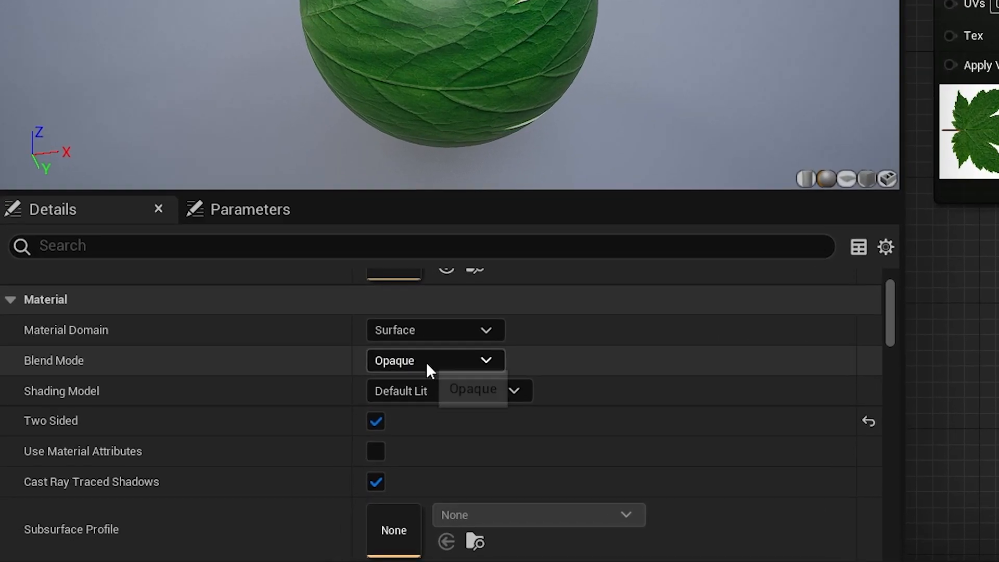
{"action": "left_click", "coordinate": [436, 360]}
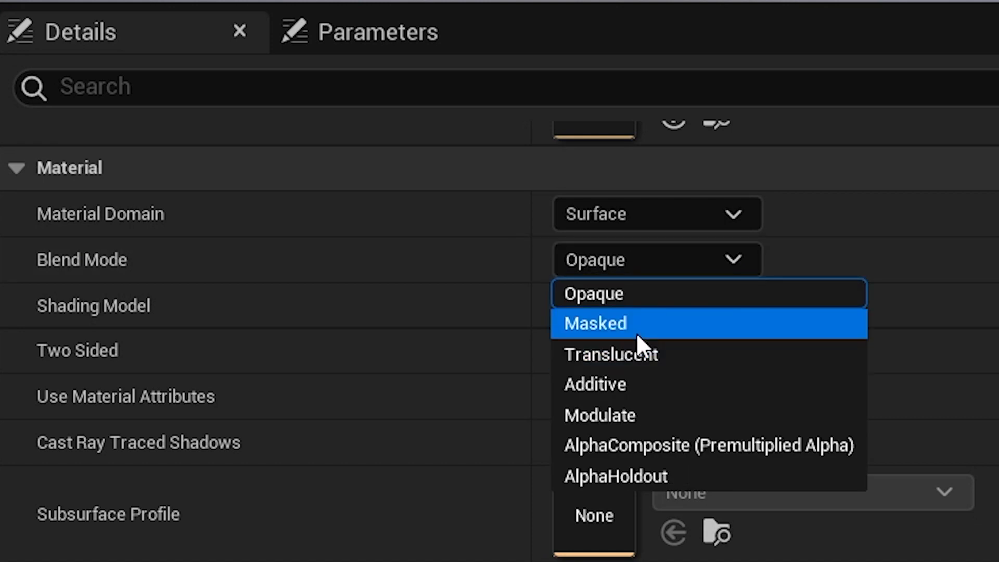
{"action": "left_click", "coordinate": [595, 323]}
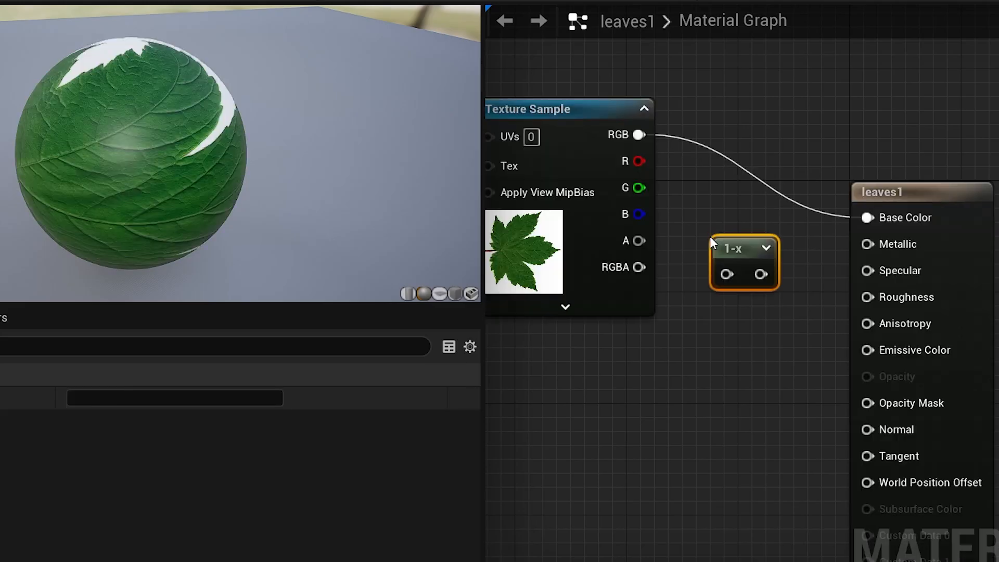
{"action": "mouse_move", "coordinate": [639, 214]}
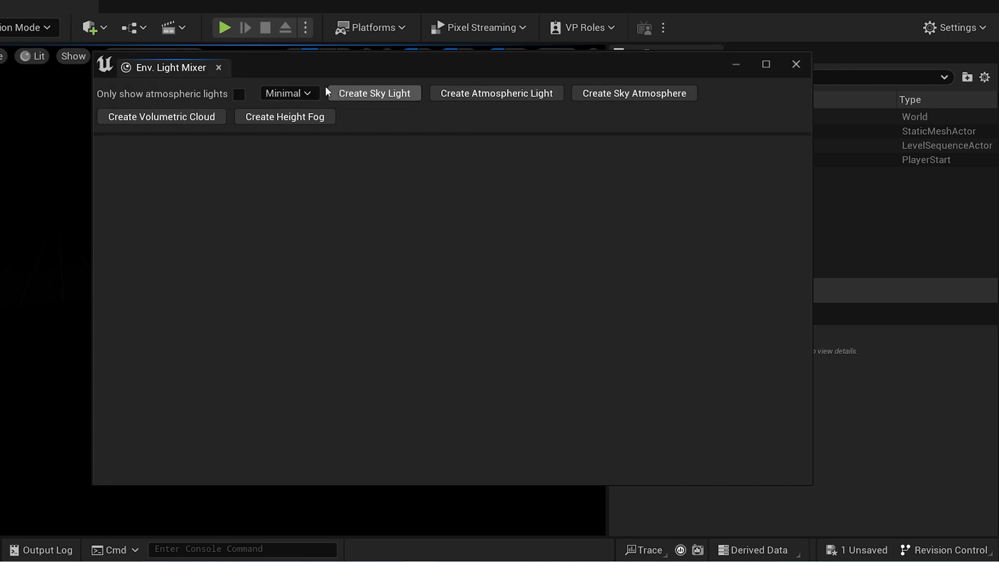
Step: Create a sky light and sky atmosphere in the Env. Light Mixer, then close it
{"action": "left_click", "coordinate": [372, 93]}
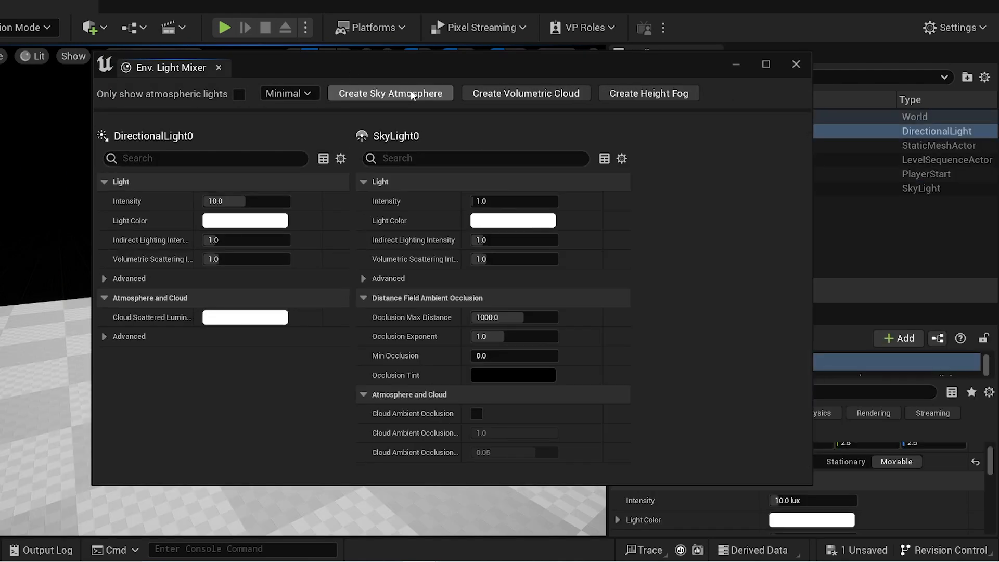
{"action": "left_click", "coordinate": [390, 93]}
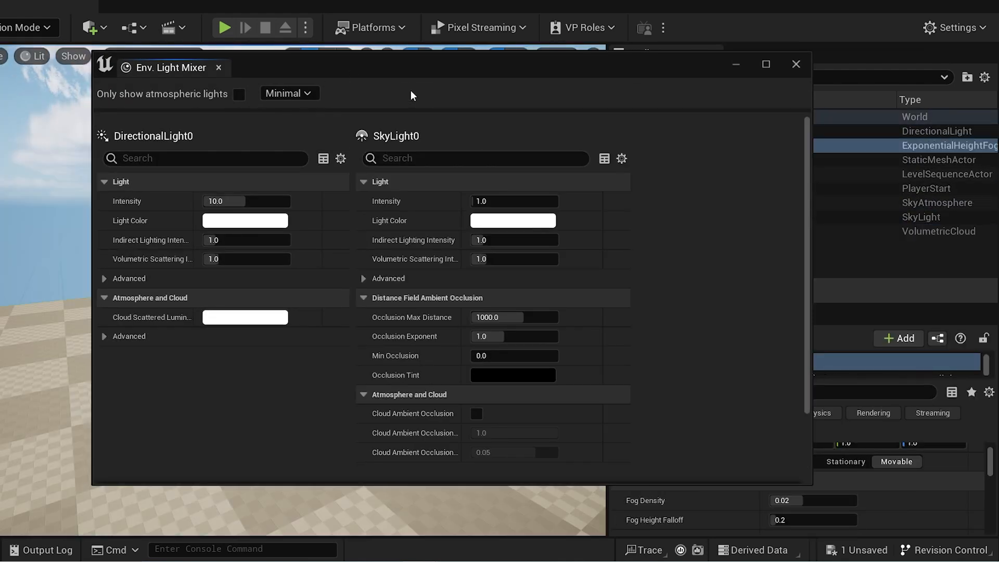
{"action": "left_click", "coordinate": [796, 64]}
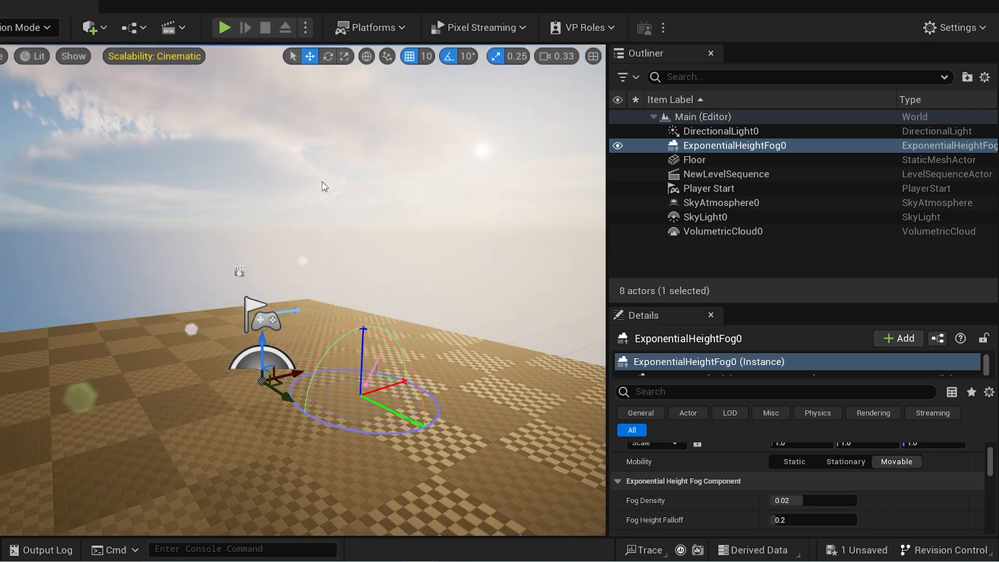
Step: Select SkyLight0 and make its lower hemisphere a solid colour
{"action": "left_click", "coordinate": [705, 217]}
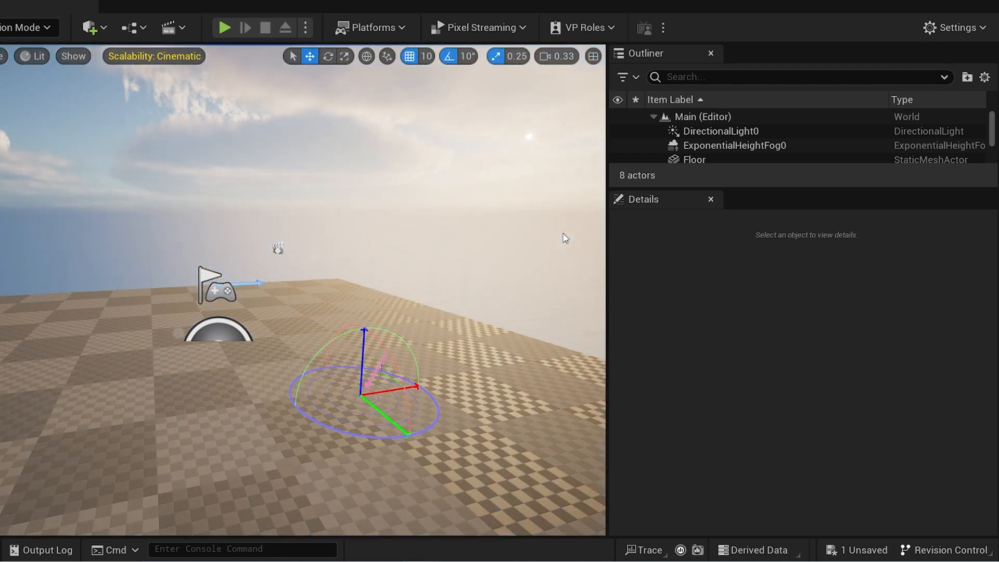
{"action": "left_click", "coordinate": [705, 217]}
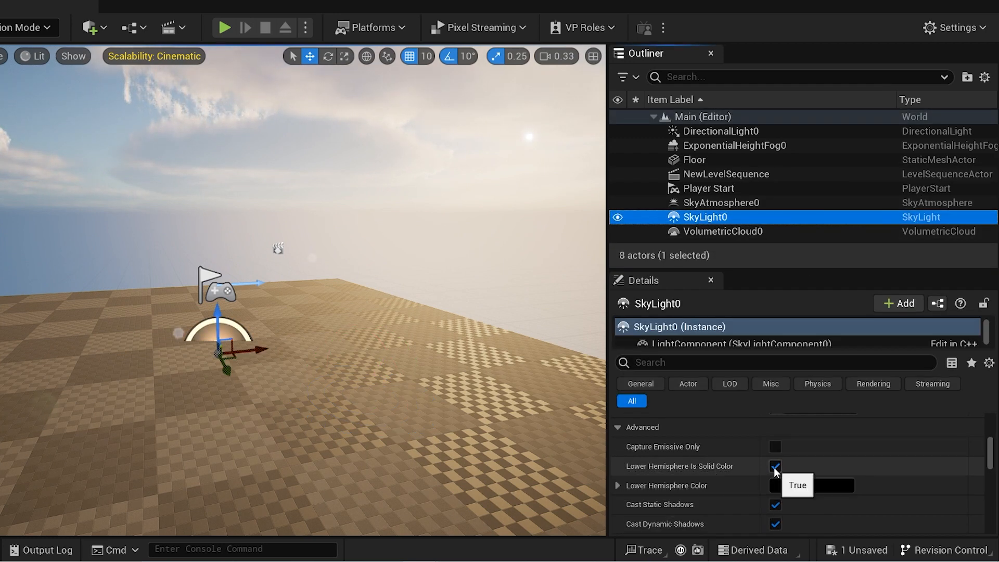
{"action": "left_click", "coordinate": [775, 467]}
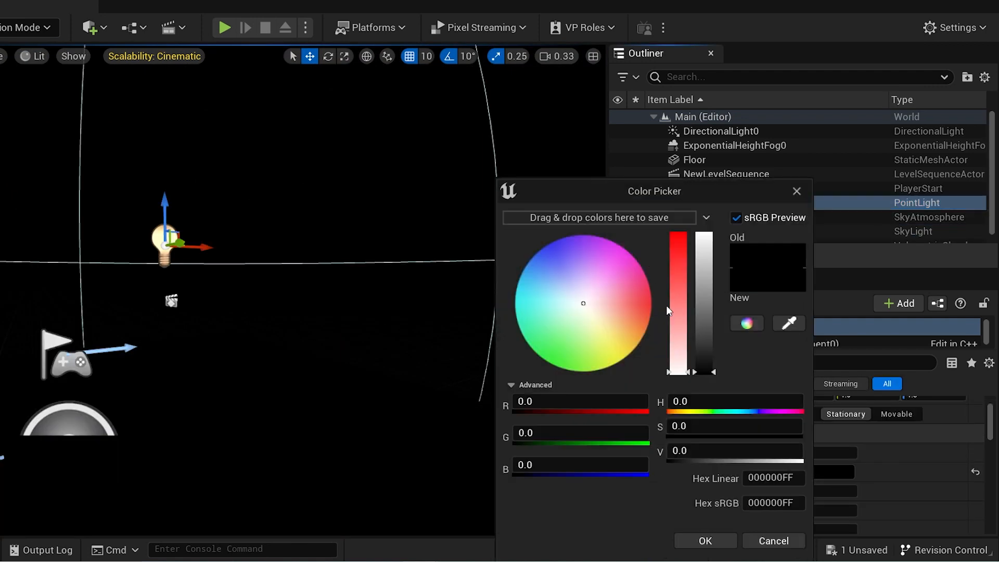
Step: Keep the point light colour black and raise its Indirect Lighting Intensity to 6.0
{"action": "left_click", "coordinate": [705, 541]}
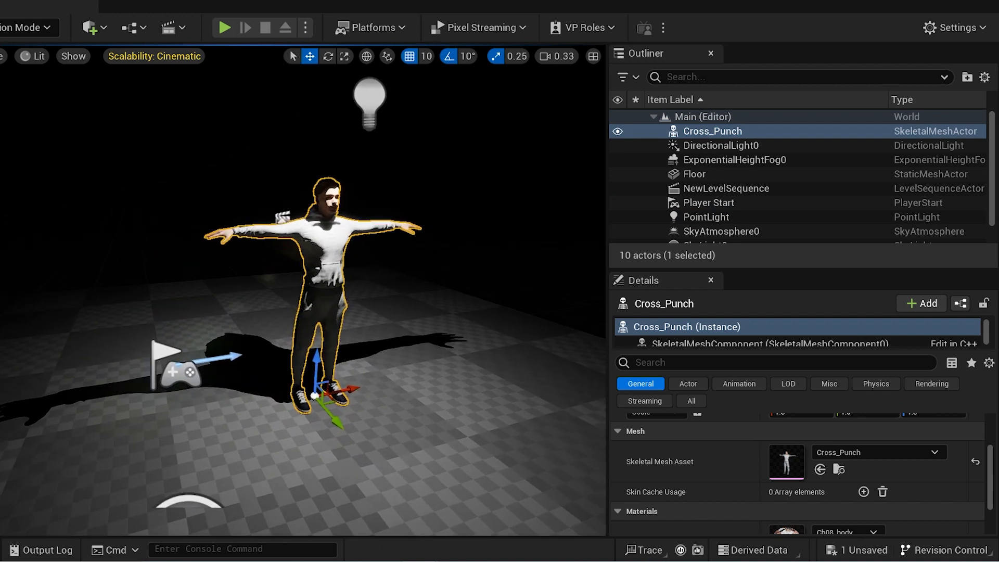
{"action": "left_click", "coordinate": [706, 217]}
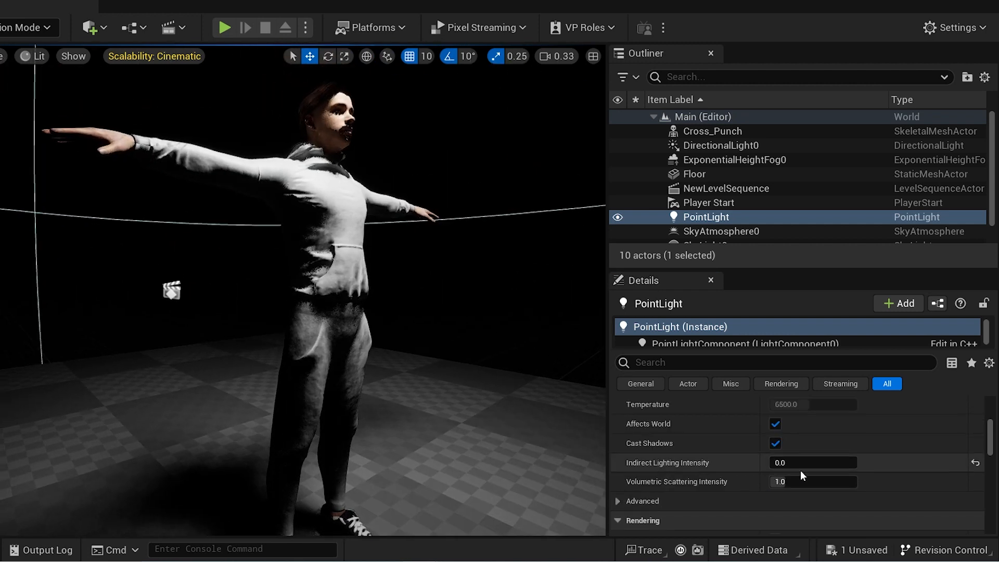
{"action": "left_click_drag", "start_coordinate": [802, 462], "coordinate": [822, 462]}
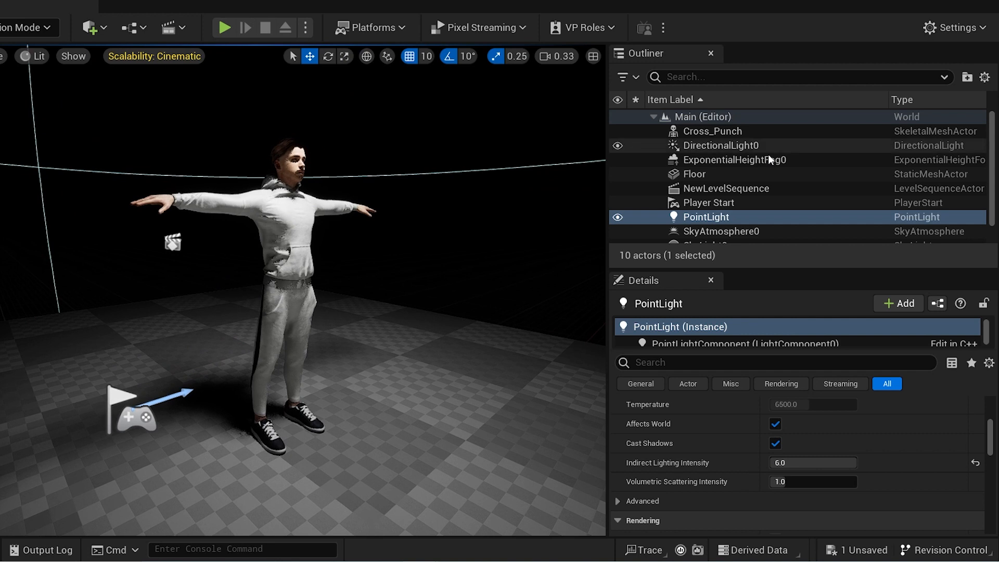
Step: Enable Volumetric Fog on ExponentialHeightFog0
{"action": "left_click", "coordinate": [735, 159]}
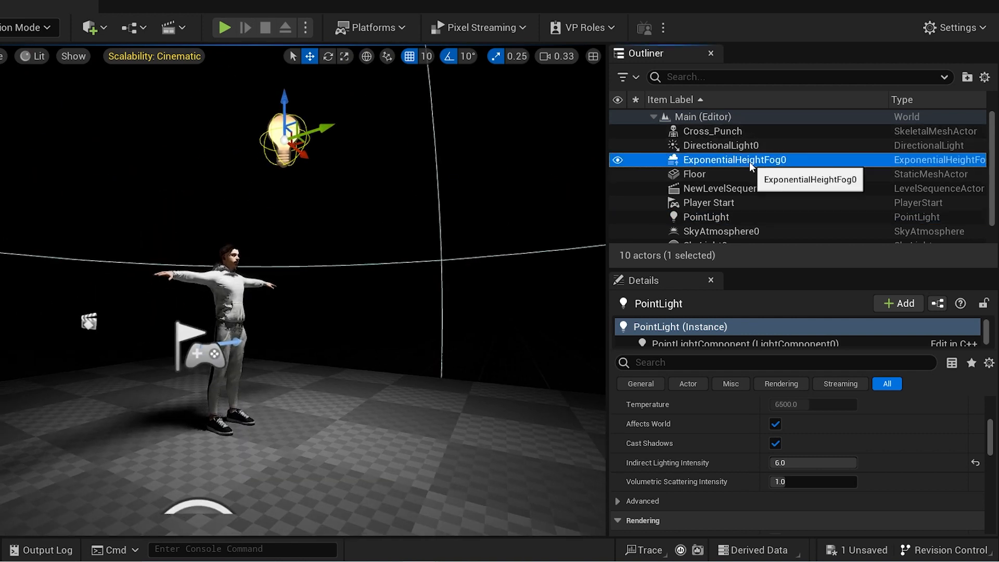
{"action": "left_click", "coordinate": [735, 160]}
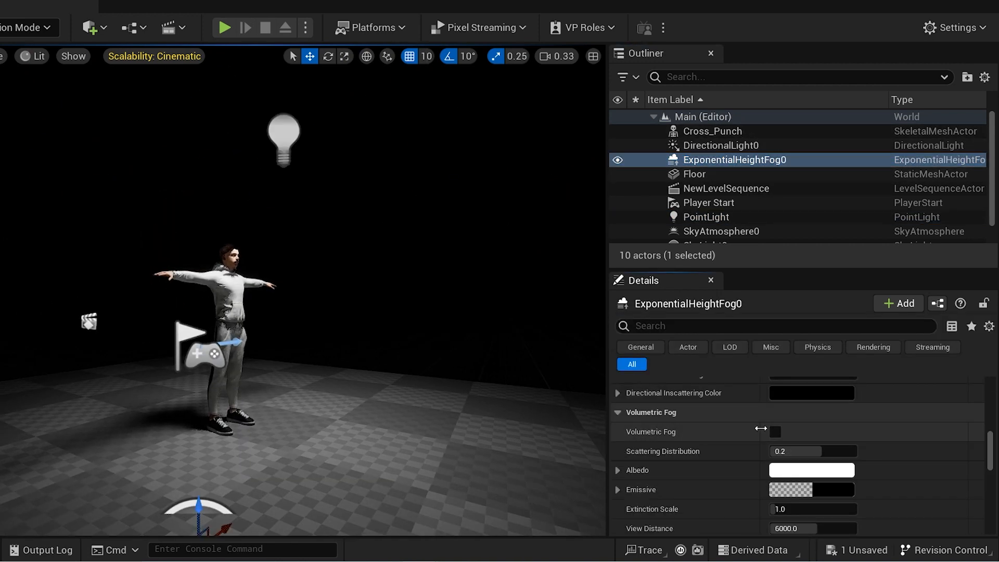
{"action": "left_click", "coordinate": [775, 432]}
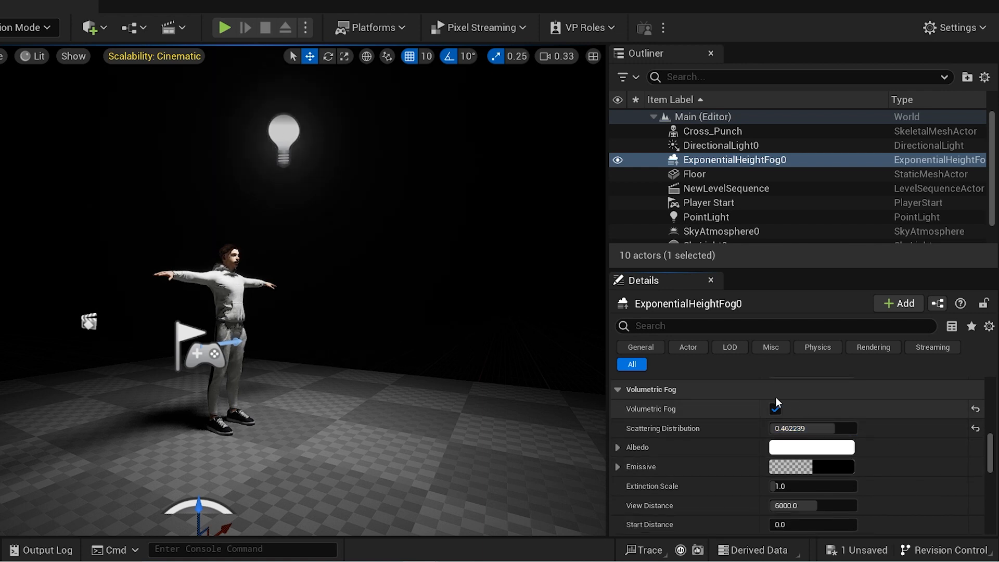
Step: Set the point light's Volumetric Scattering Intensity to about 2.94, then reselect the height fog
{"action": "left_click", "coordinate": [706, 217]}
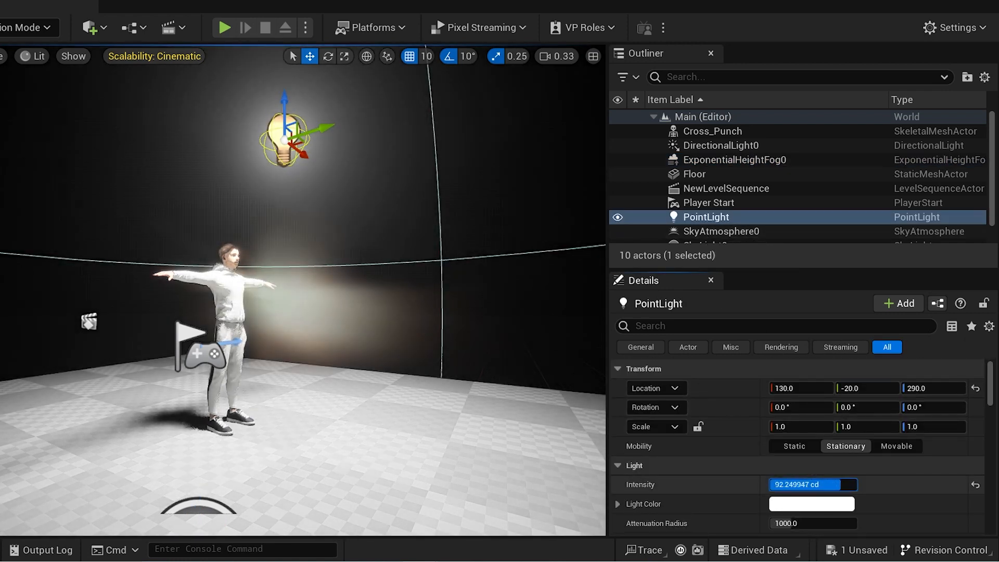
{"action": "scroll", "scroll_direction": "down", "scroll_amount": 3}
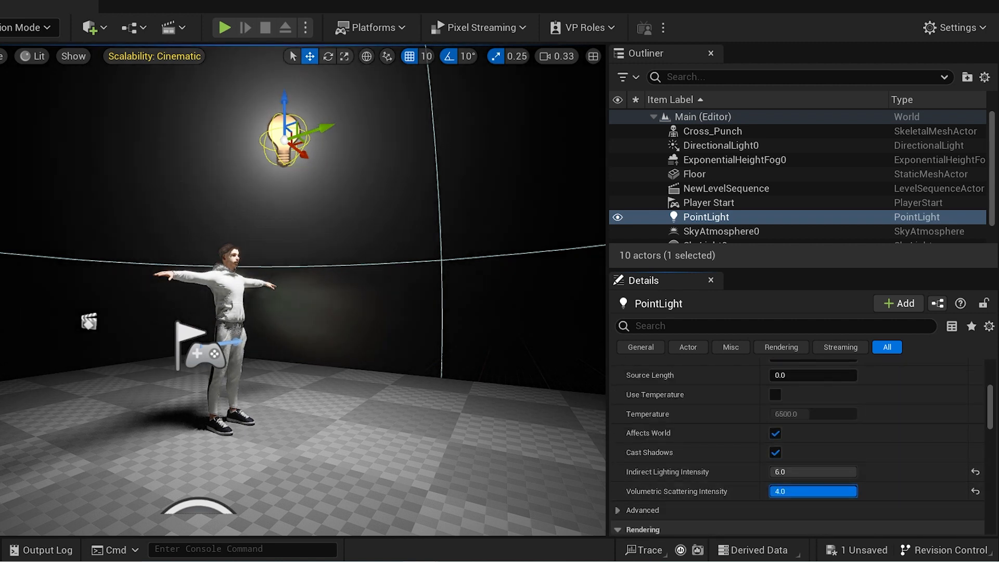
{"action": "left_click_drag", "start_coordinate": [834, 490], "coordinate": [799, 490]}
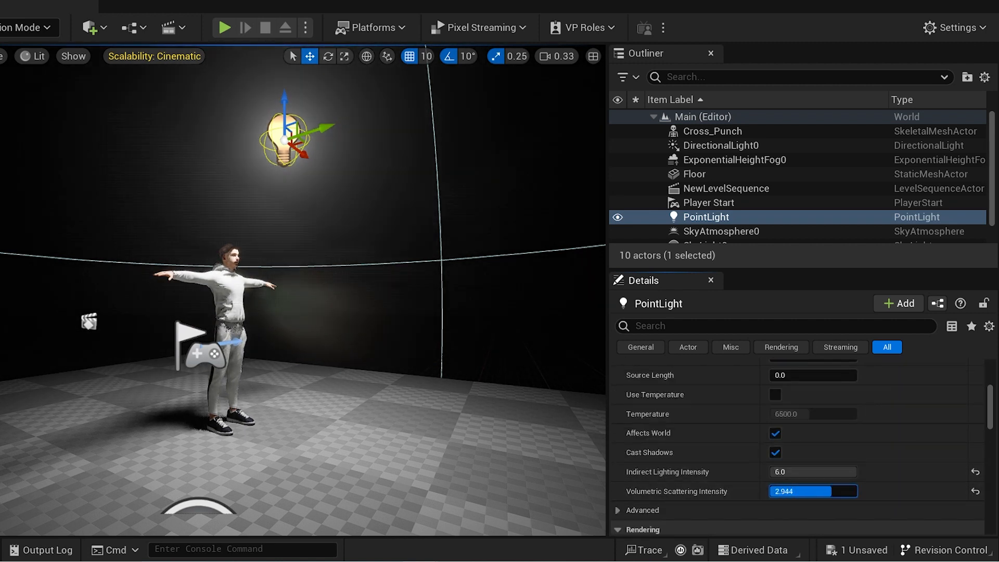
{"action": "left_click", "coordinate": [721, 208]}
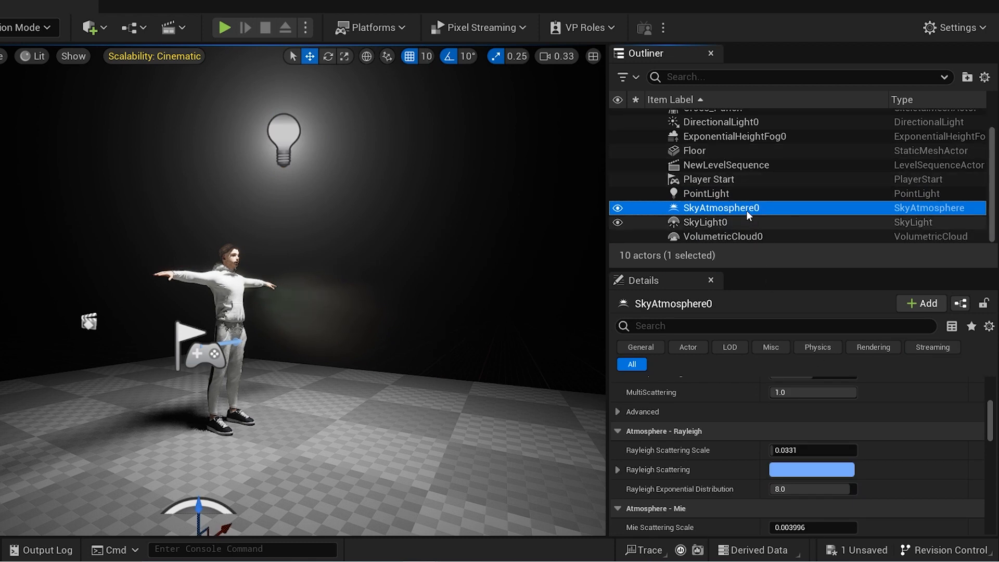
{"action": "left_click", "coordinate": [735, 159]}
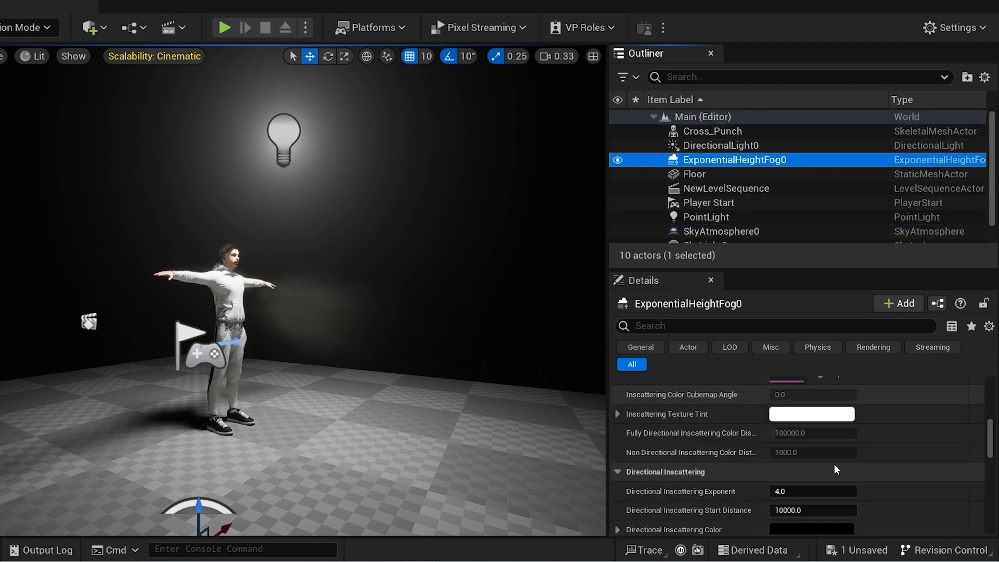